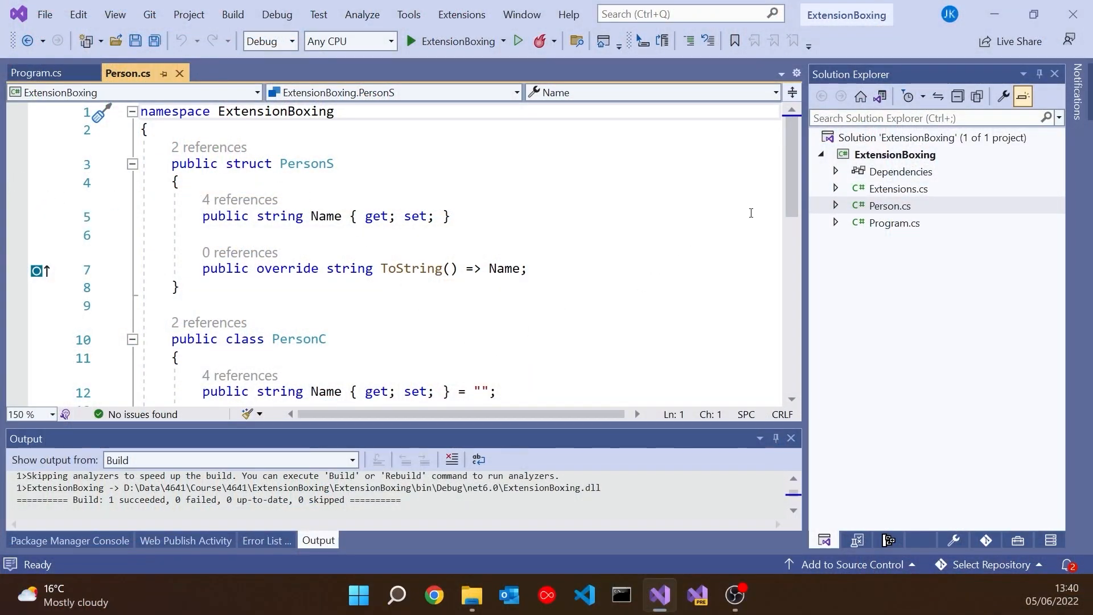
# Switch to Program.cs showing the PersonC and PersonS declarations with names
pyautogui.scroll(-3)
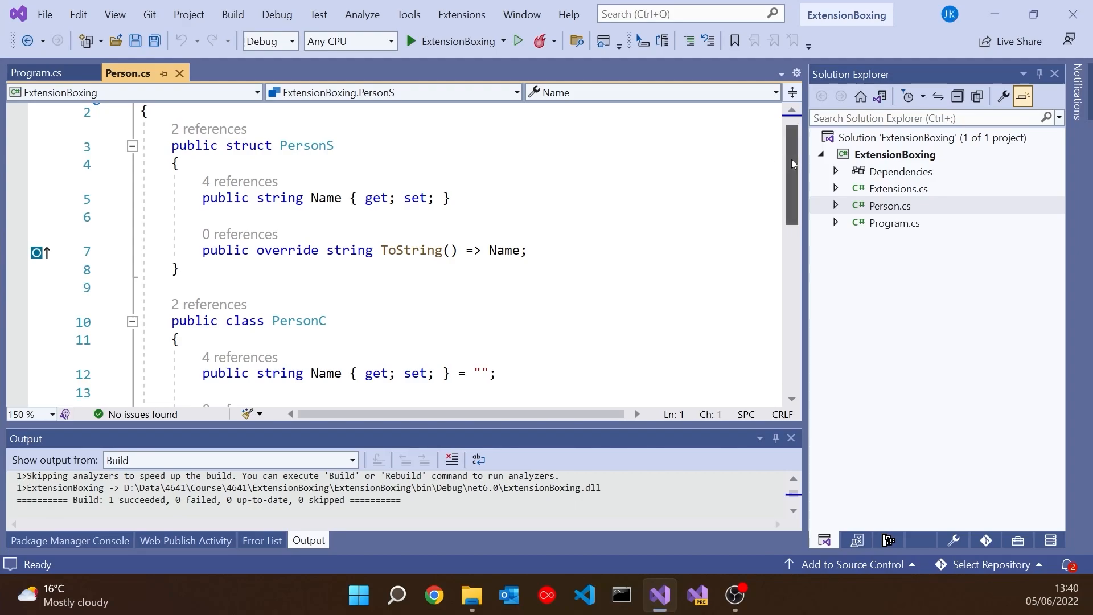
pyautogui.scroll(-3)
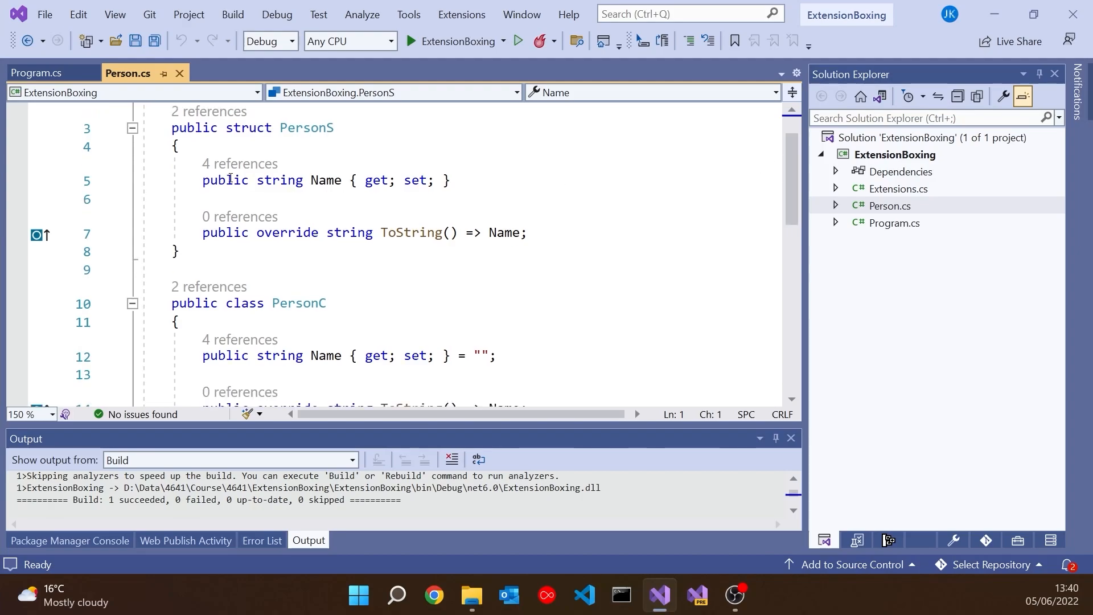
pyautogui.moveTo(558, 184)
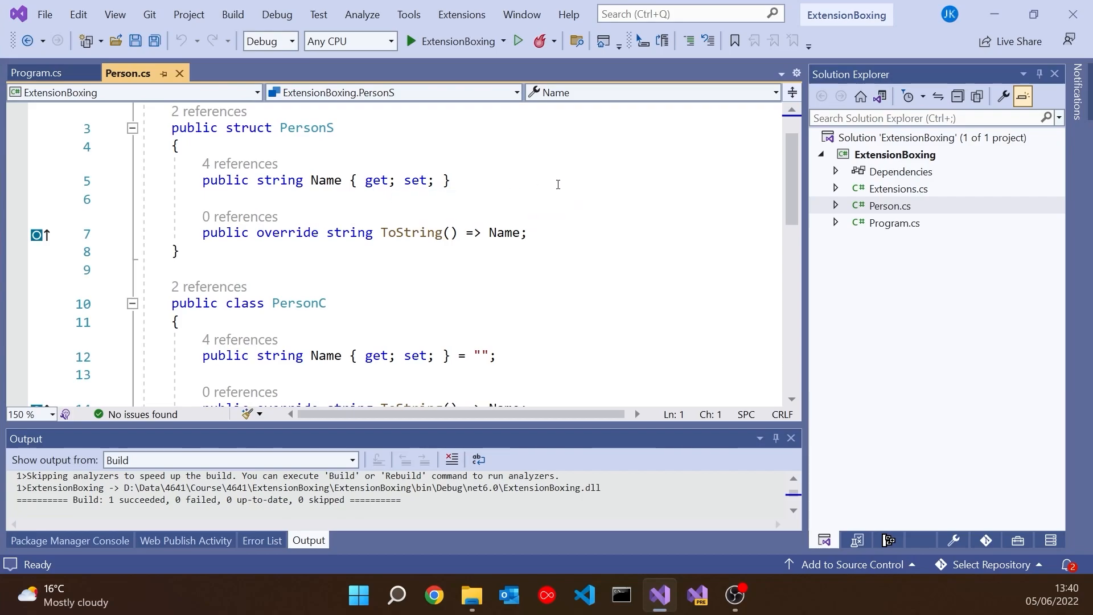
pyautogui.moveTo(371, 241)
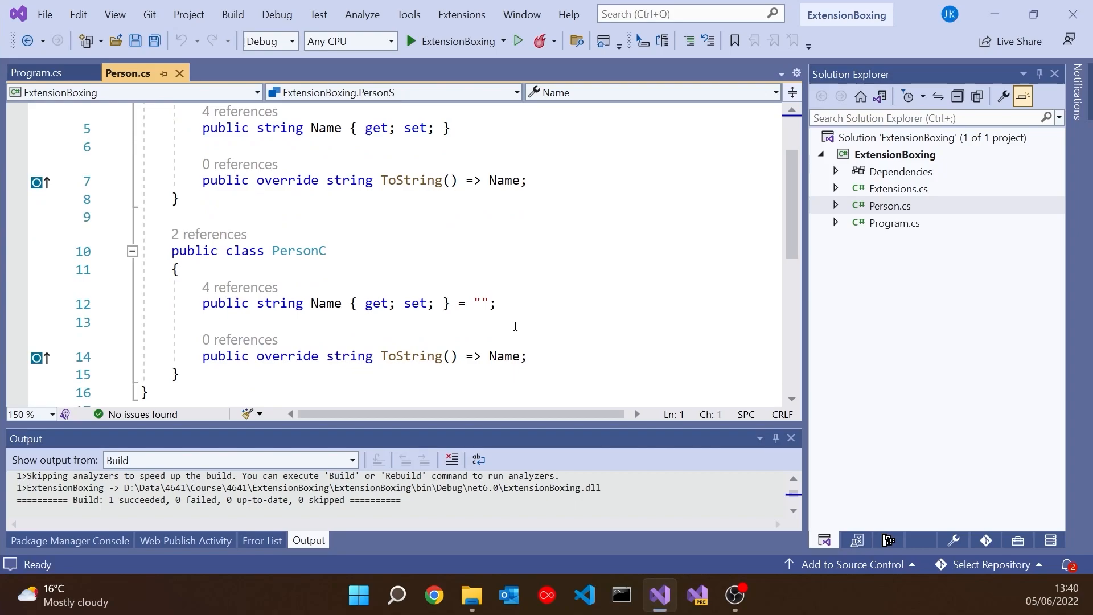
pyautogui.click(36, 73)
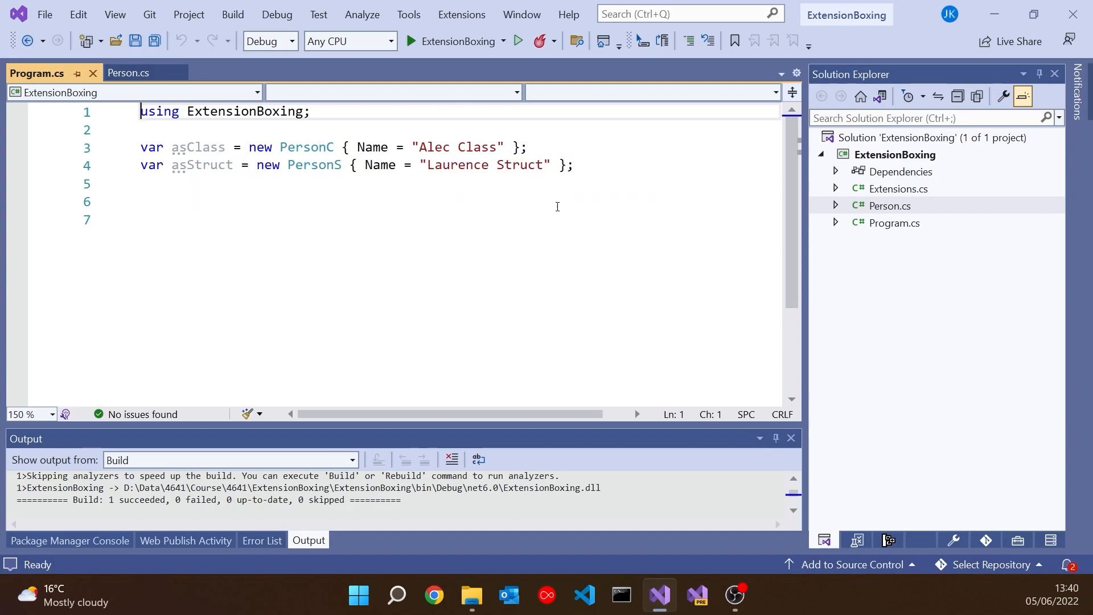
pyautogui.moveTo(542, 300)
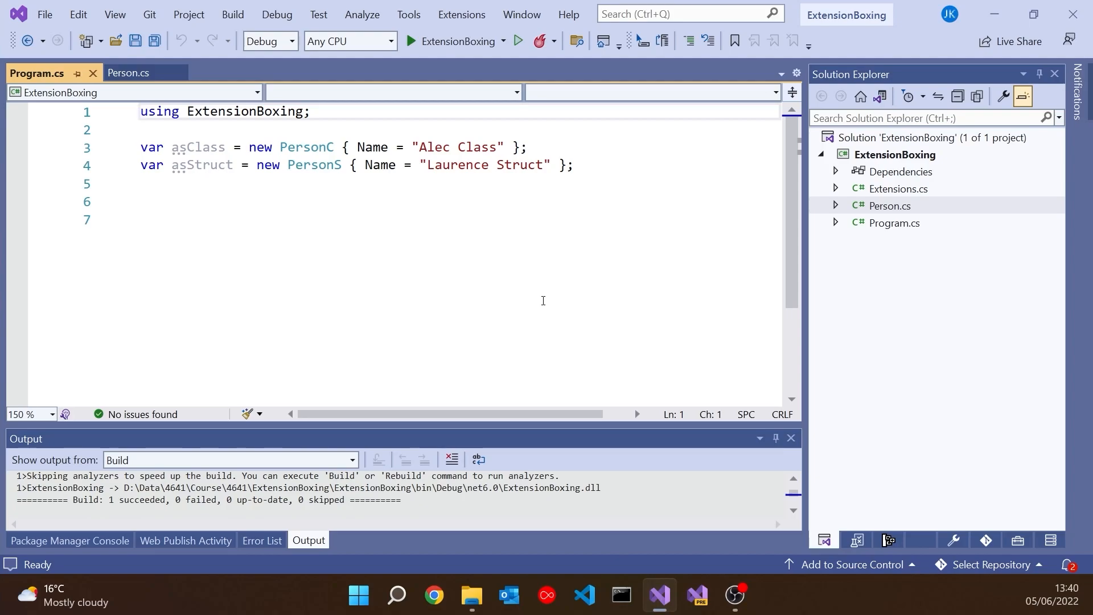
pyautogui.moveTo(545, 300)
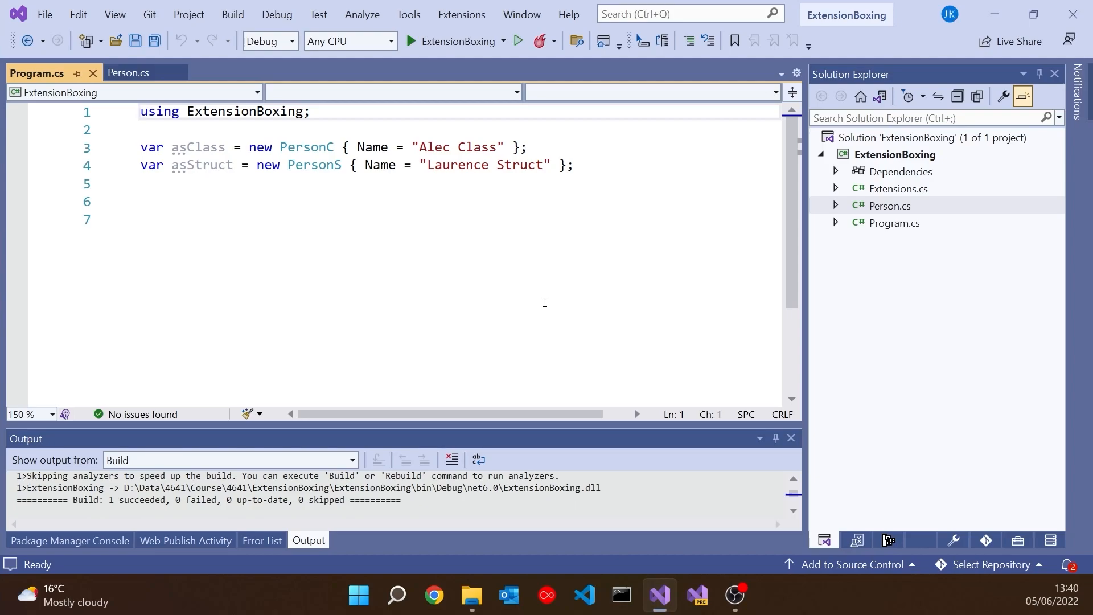
pyautogui.moveTo(1016, 306)
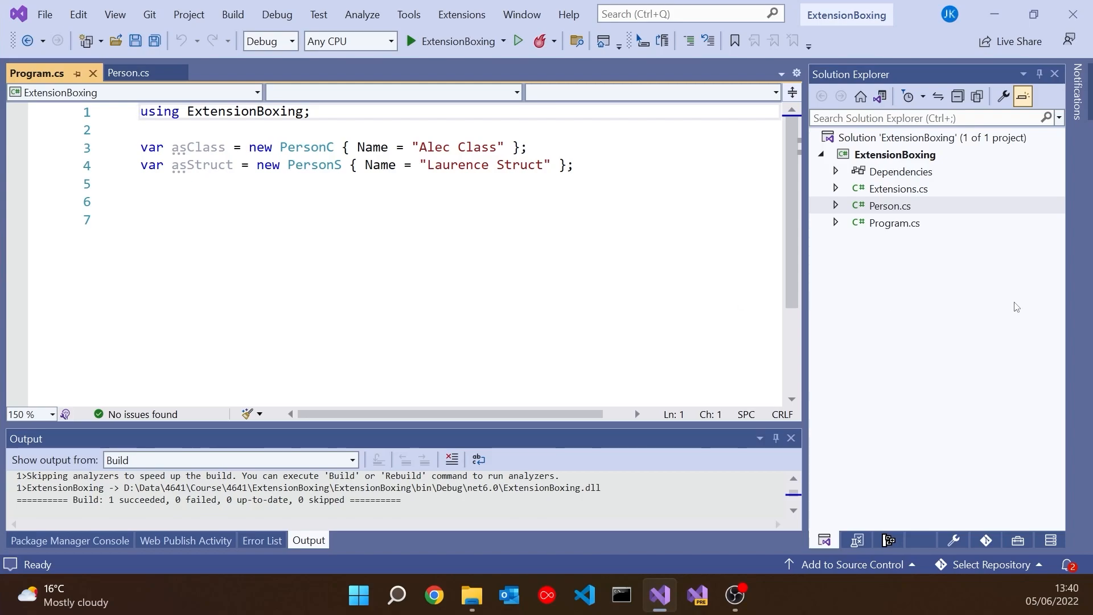
# Open Extensions.cs from Solution Explorer, glance at Program.cs, and return to the Ennoble methods
pyautogui.doubleClick(898, 188)
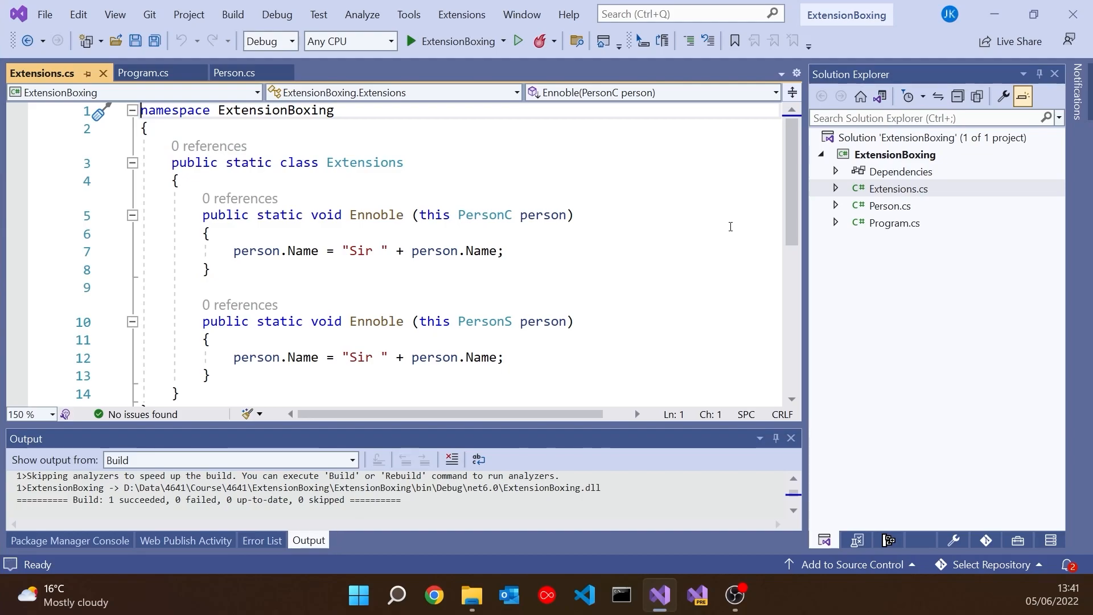
pyautogui.moveTo(356, 250)
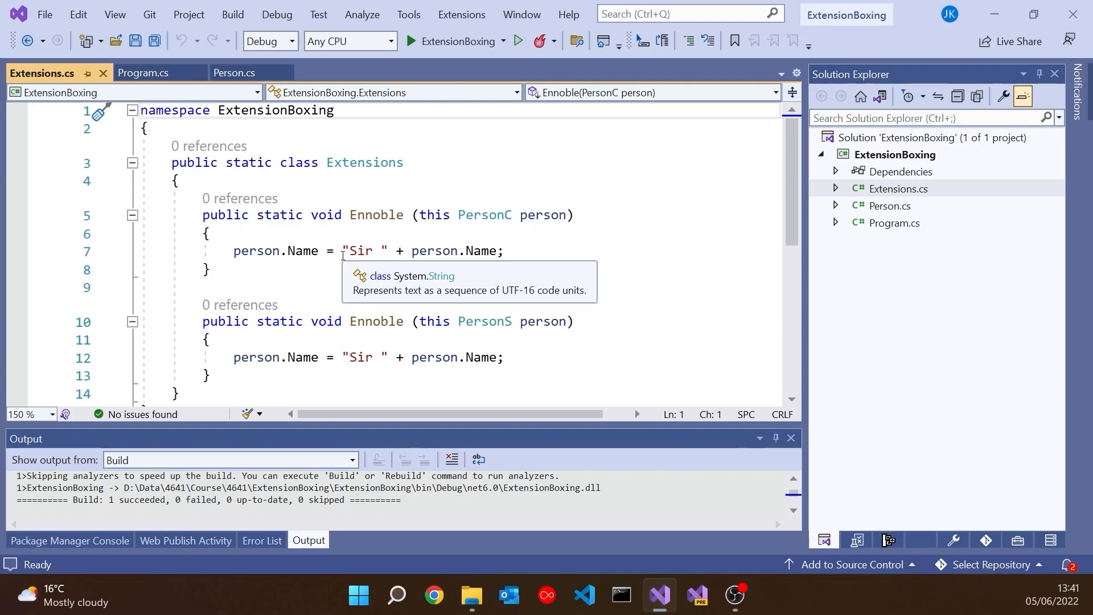
pyautogui.click(140, 73)
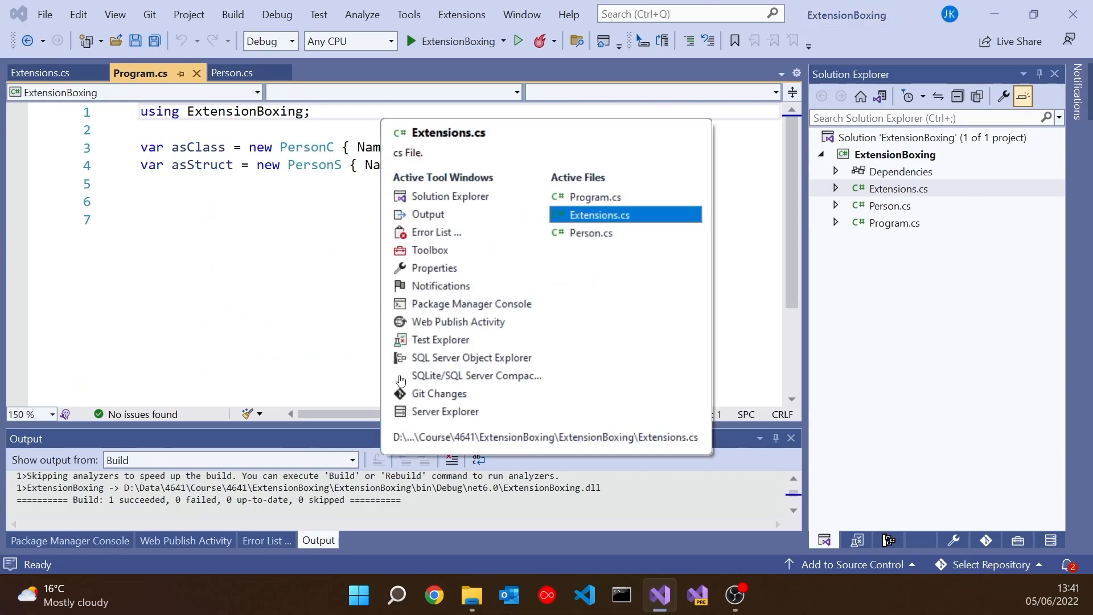
pyautogui.click(598, 214)
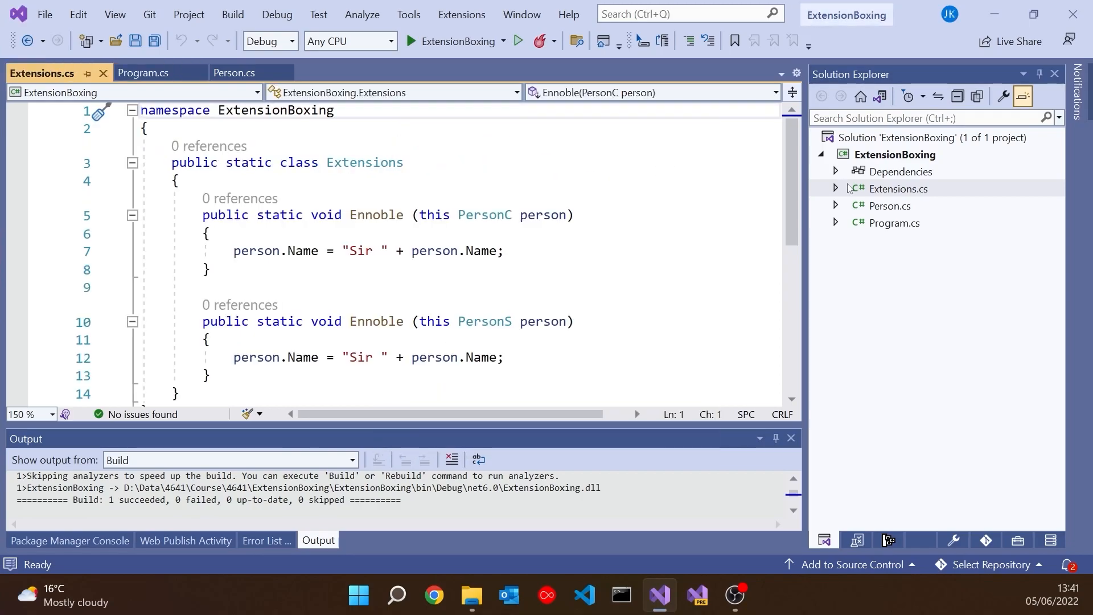
# Add Console.WriteLine calls for asClass and asStruct below the declarations
pyautogui.click(139, 73)
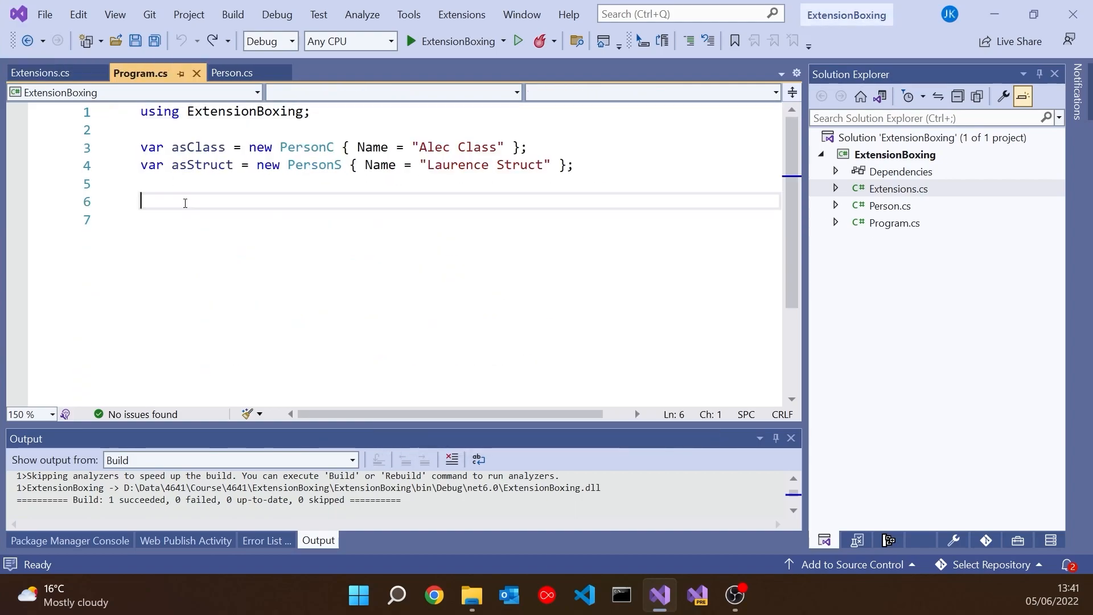
pyautogui.write('Console.WriteLine(asClass);')
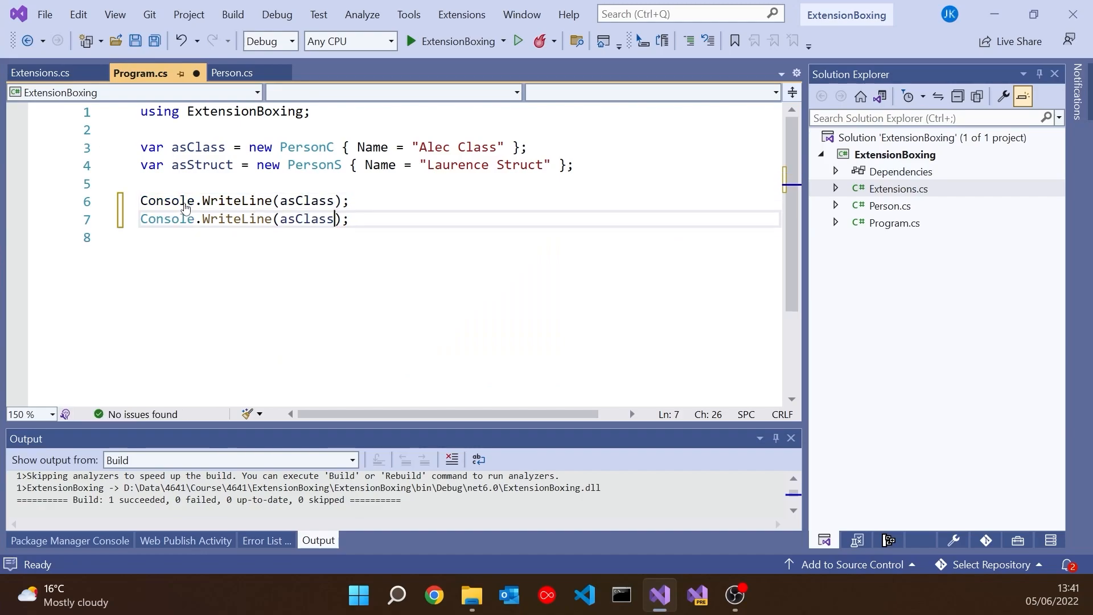
pyautogui.doubleClick(306, 218)
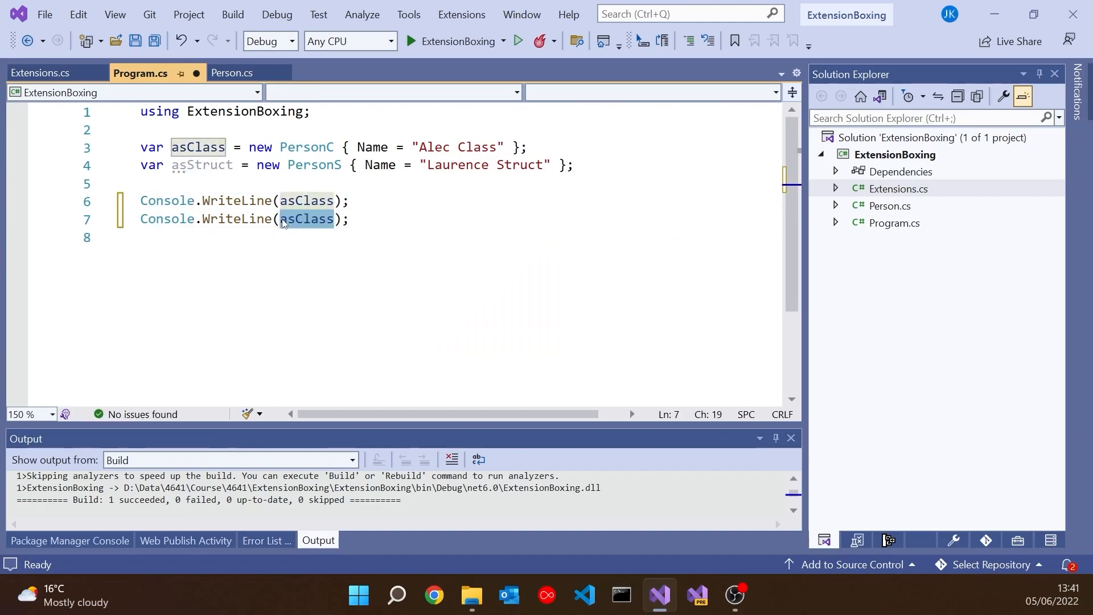
pyautogui.write('asStruct')
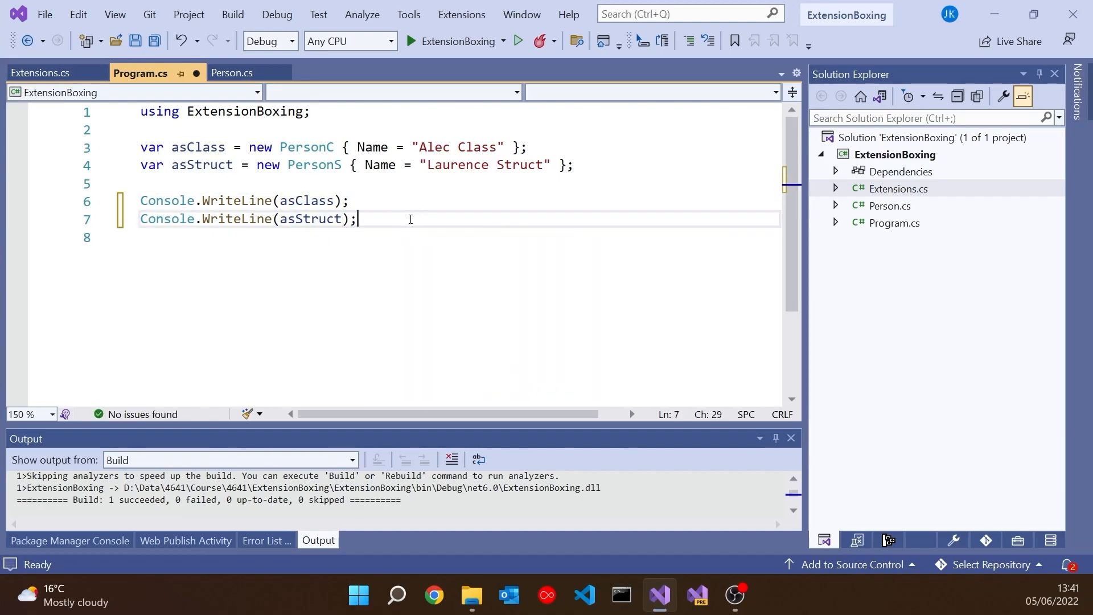
pyautogui.press('Enter')
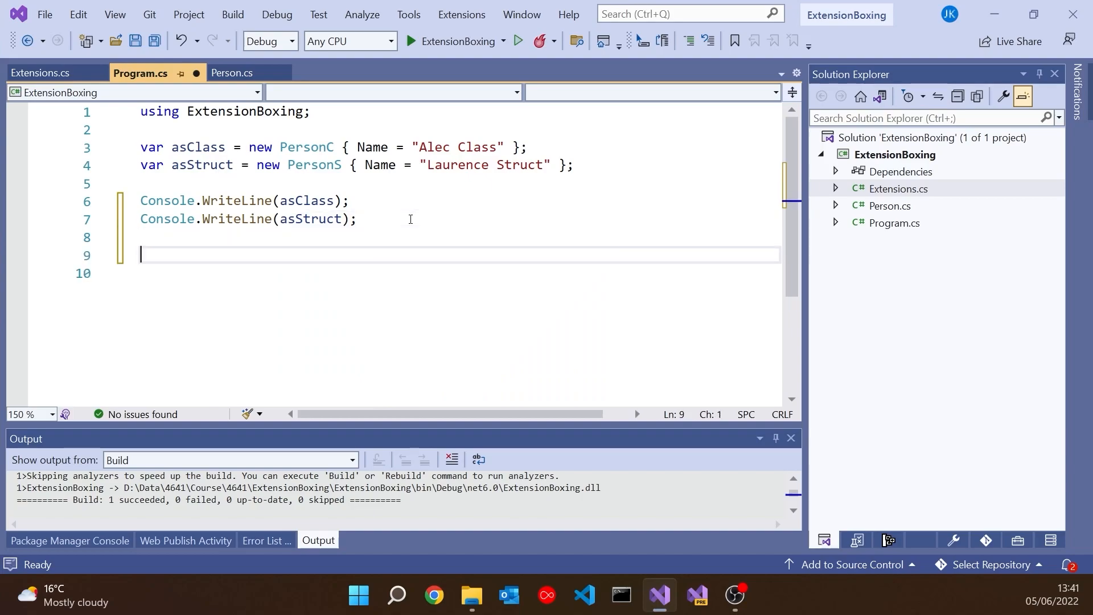
# Call Ennoble() on asClass and asStruct after the prints
pyautogui.write('asClass')
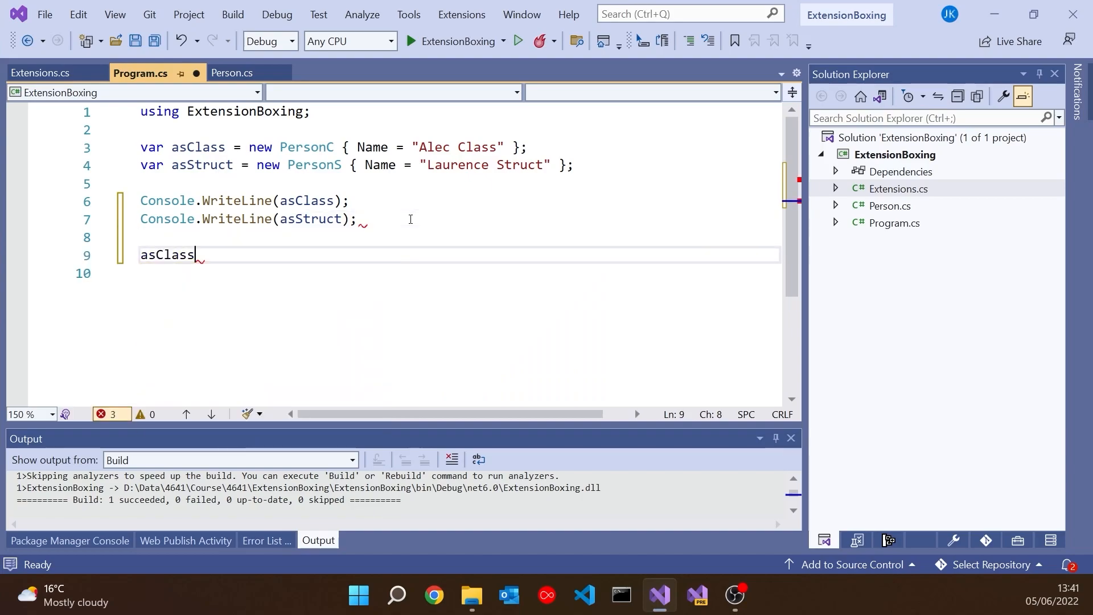
pyautogui.write('.Ennoble();')
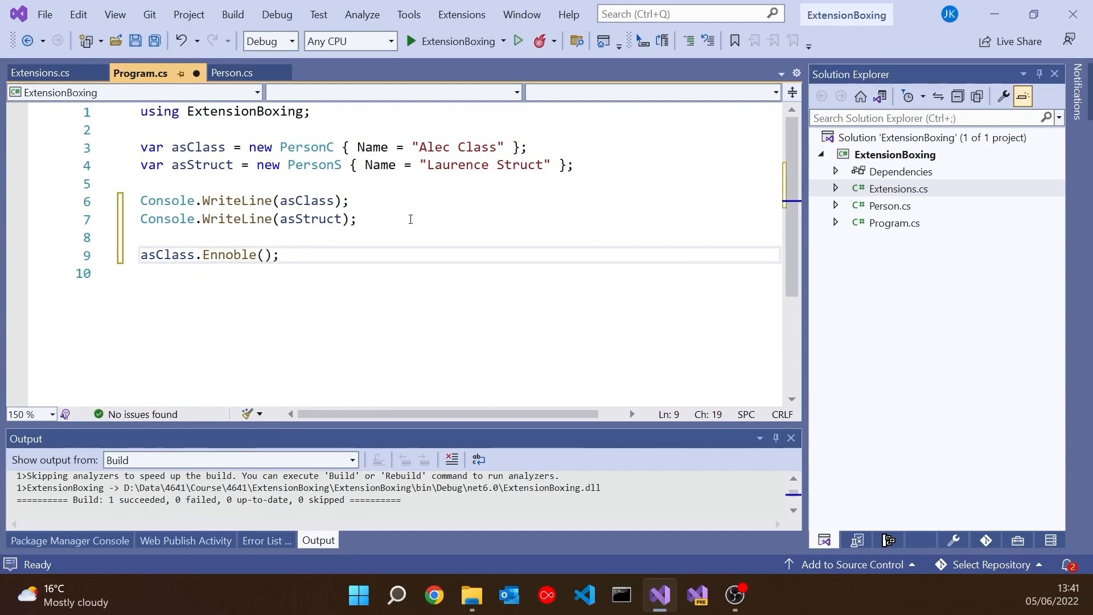
pyautogui.doubleClick(311, 218)
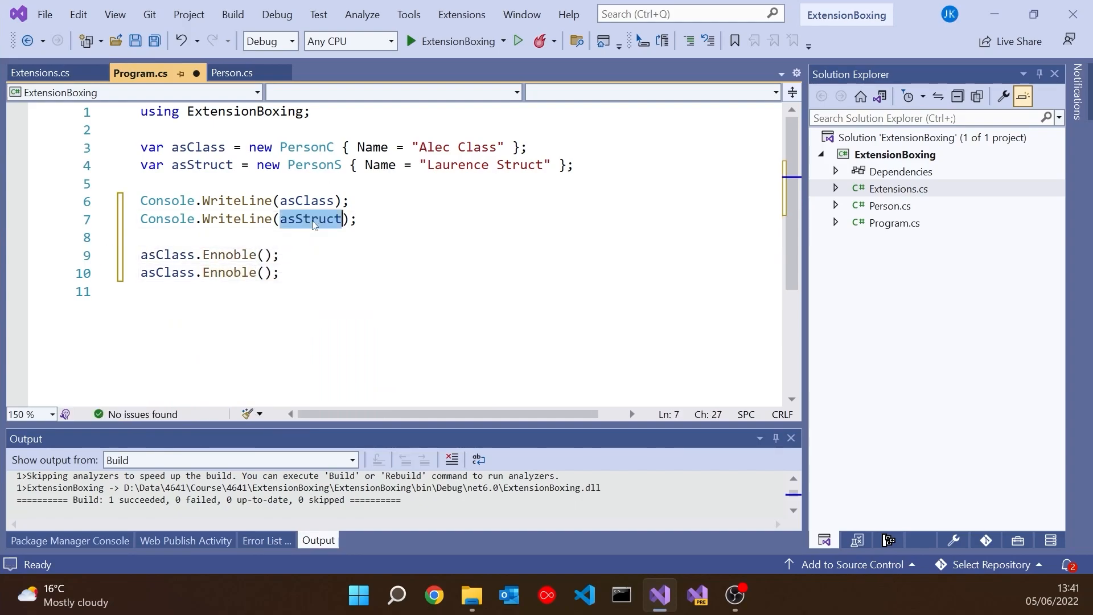
pyautogui.write('ct);')
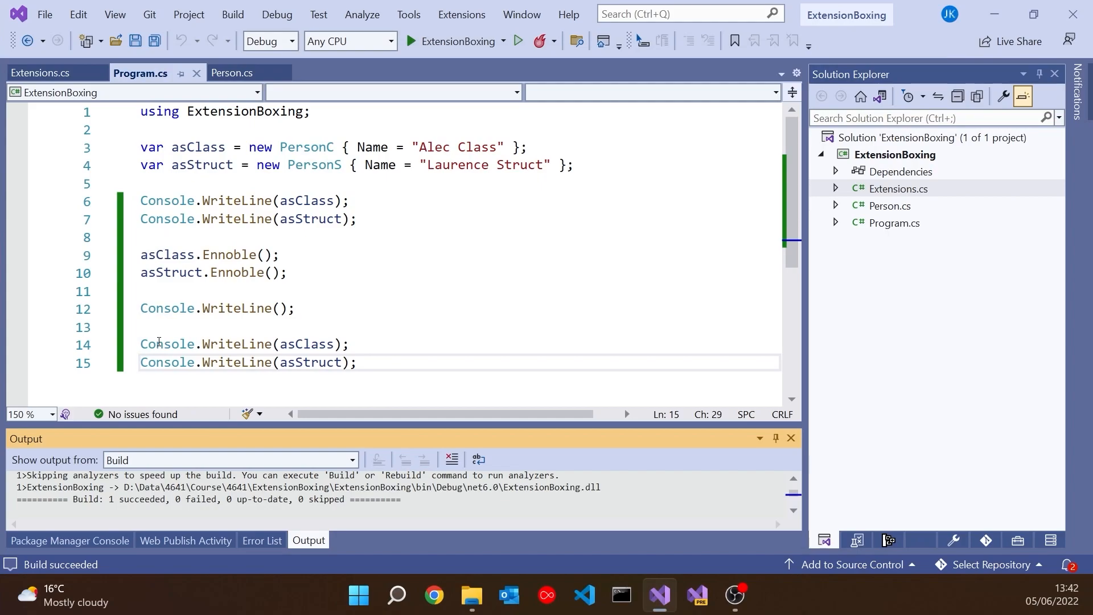
pyautogui.click(41, 73)
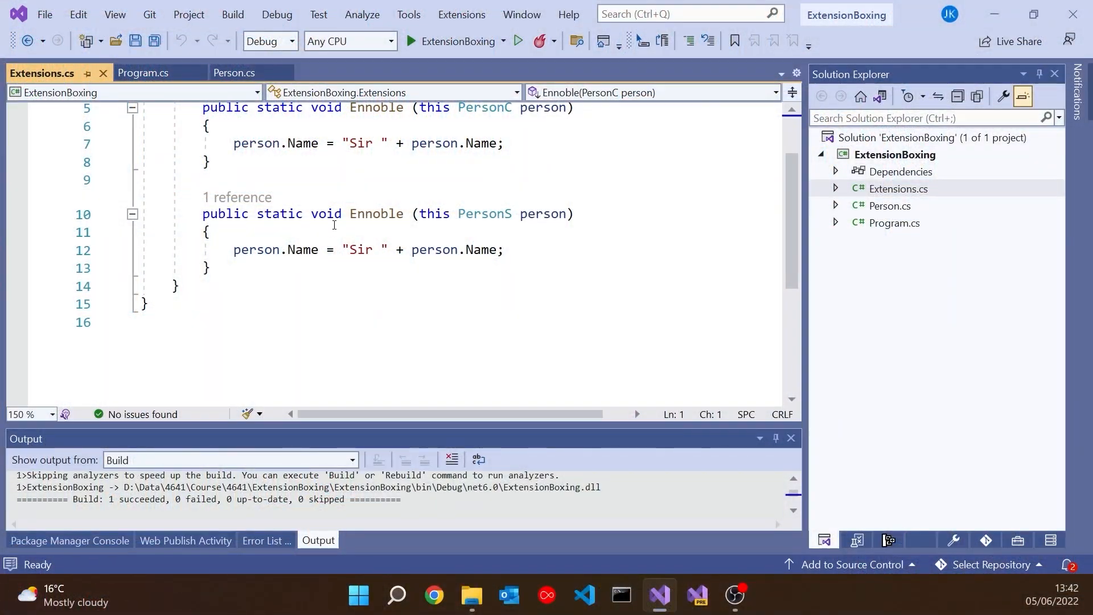
pyautogui.doubleClick(542, 214)
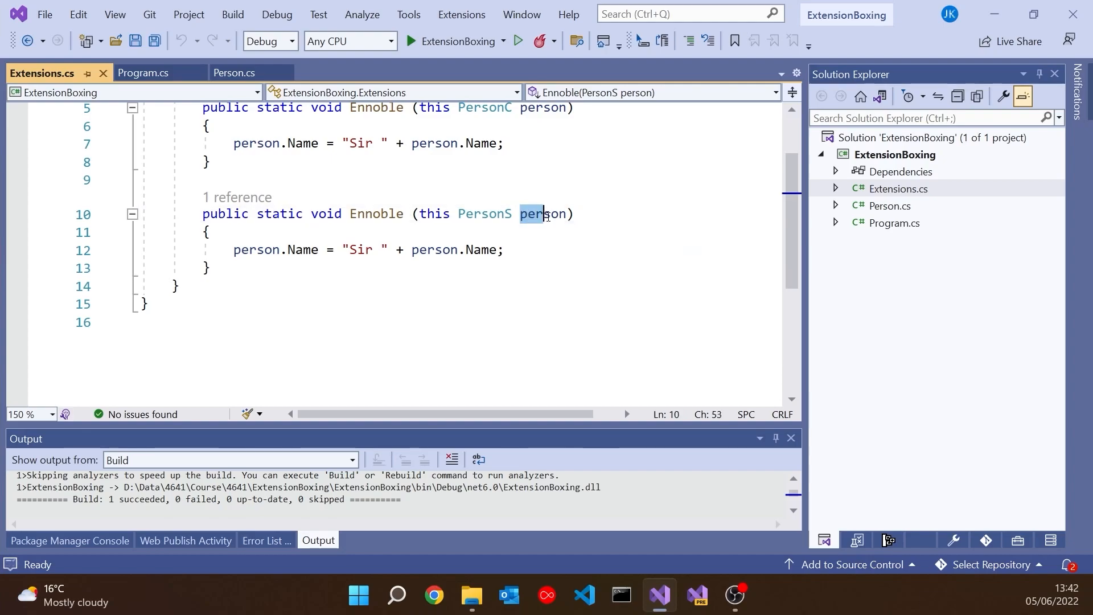
pyautogui.doubleClick(544, 213)
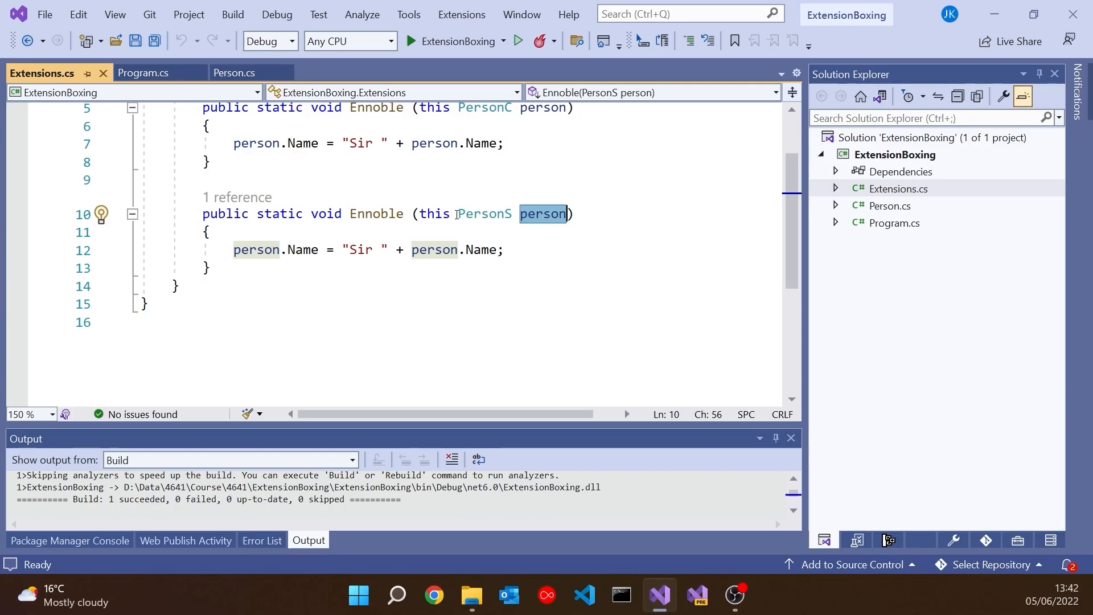
# Add ref before the PersonS parameter of Ennoble and switch to Program.cs
pyautogui.write('ref')
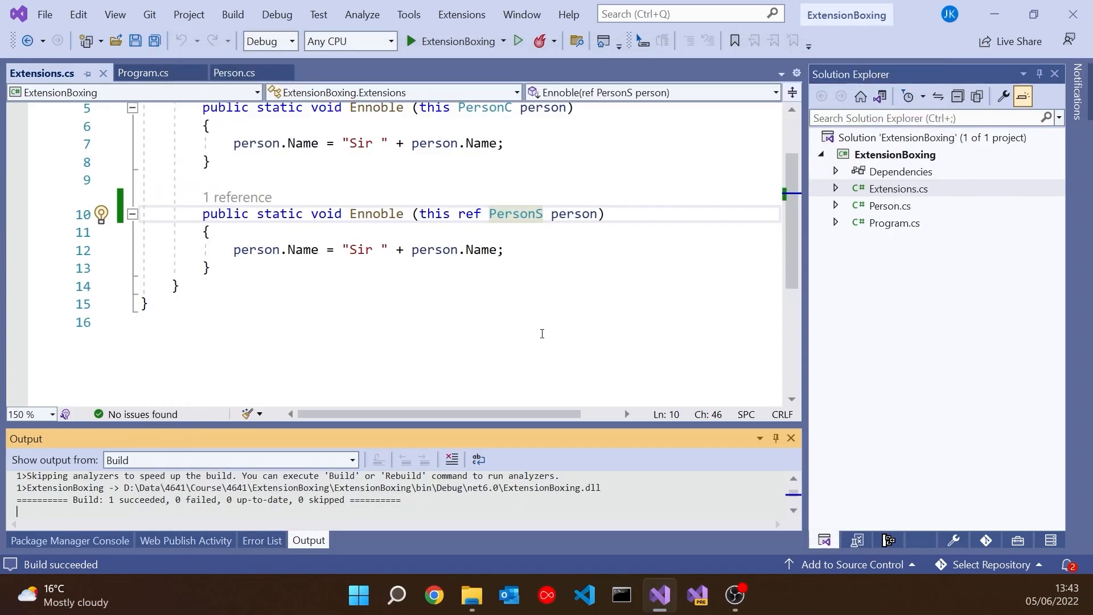
pyautogui.click(143, 73)
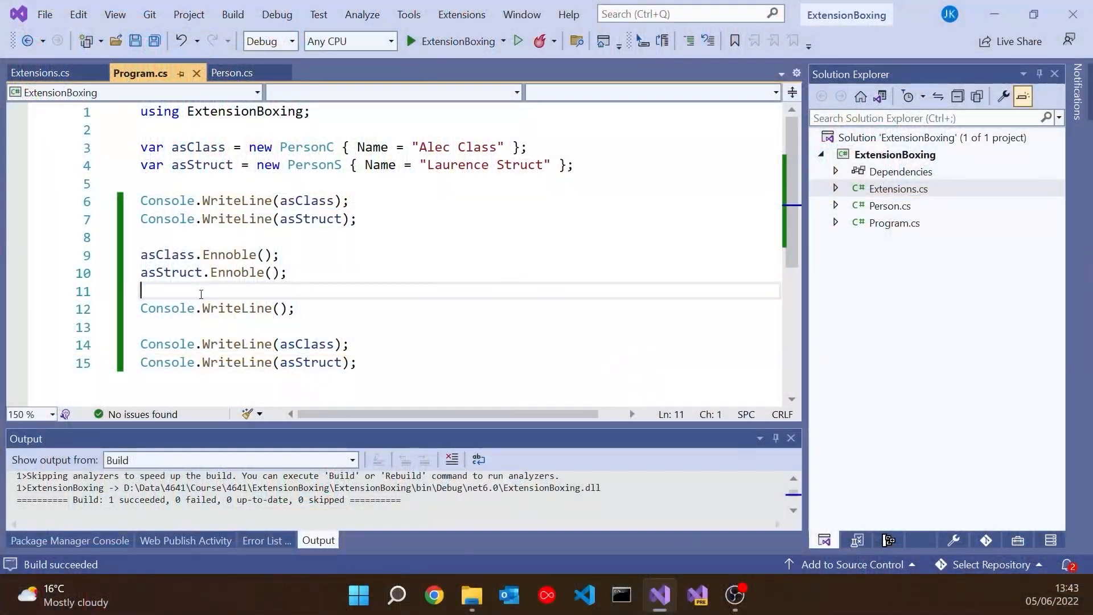
pyautogui.write('Extensions.Ennoble(')
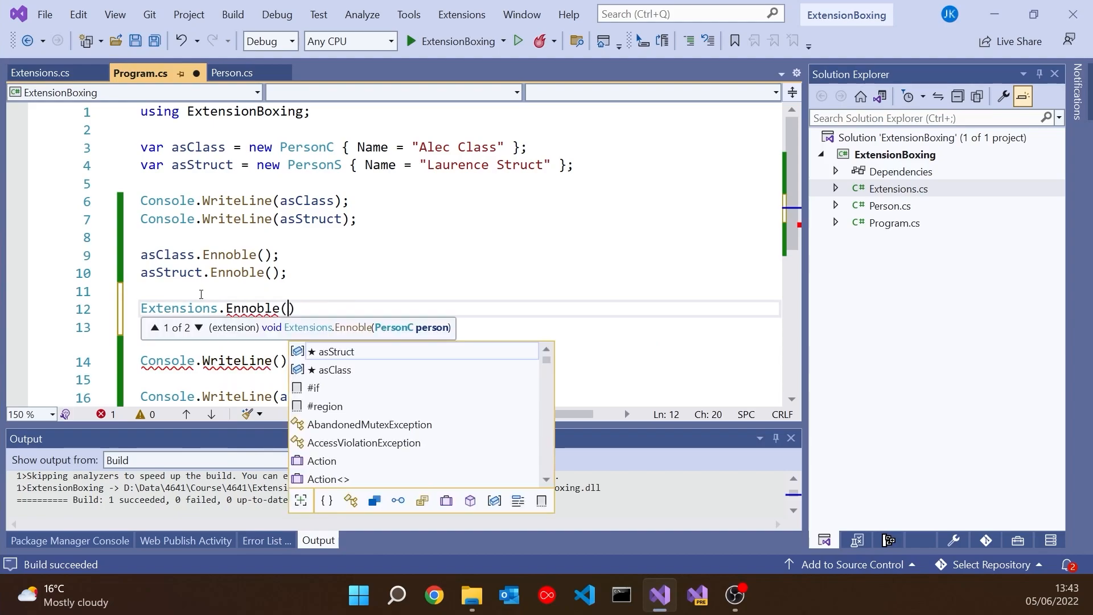
pyautogui.write('asStruct')
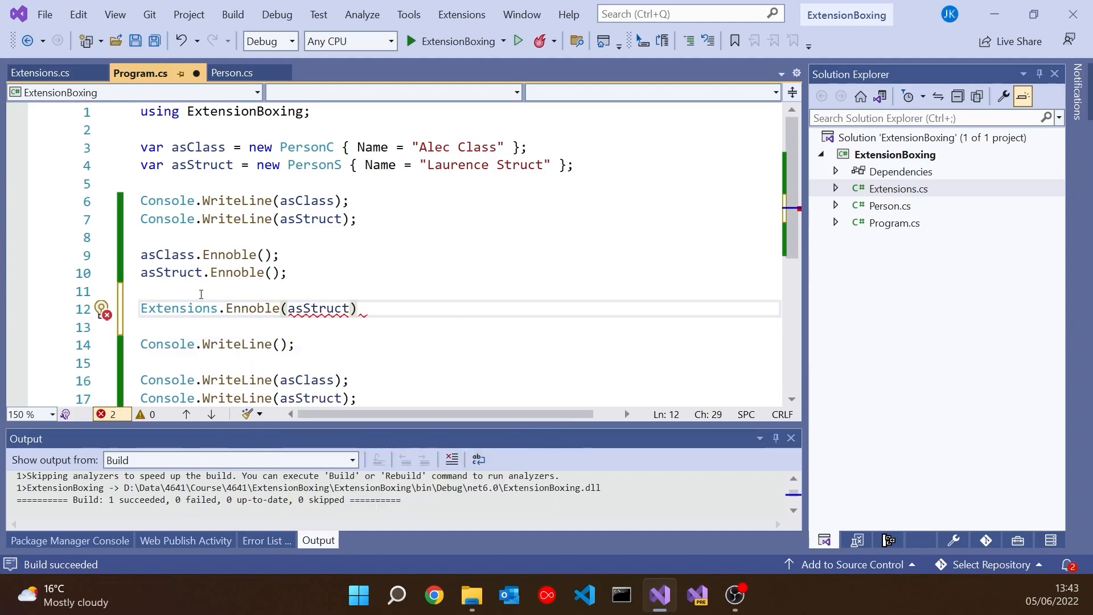
pyautogui.write(';')
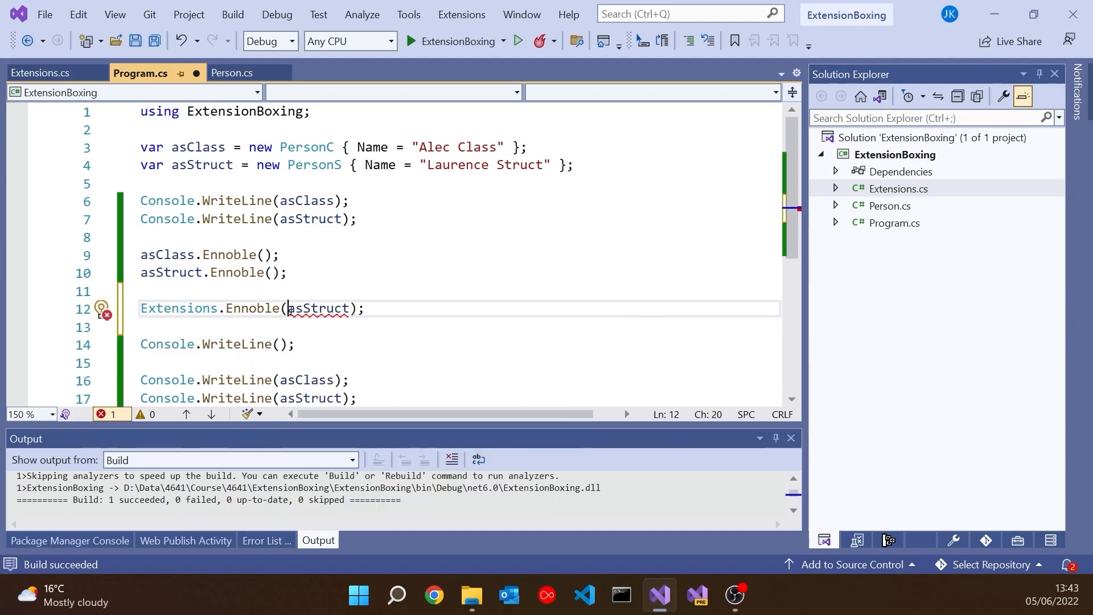
pyautogui.click(317, 308)
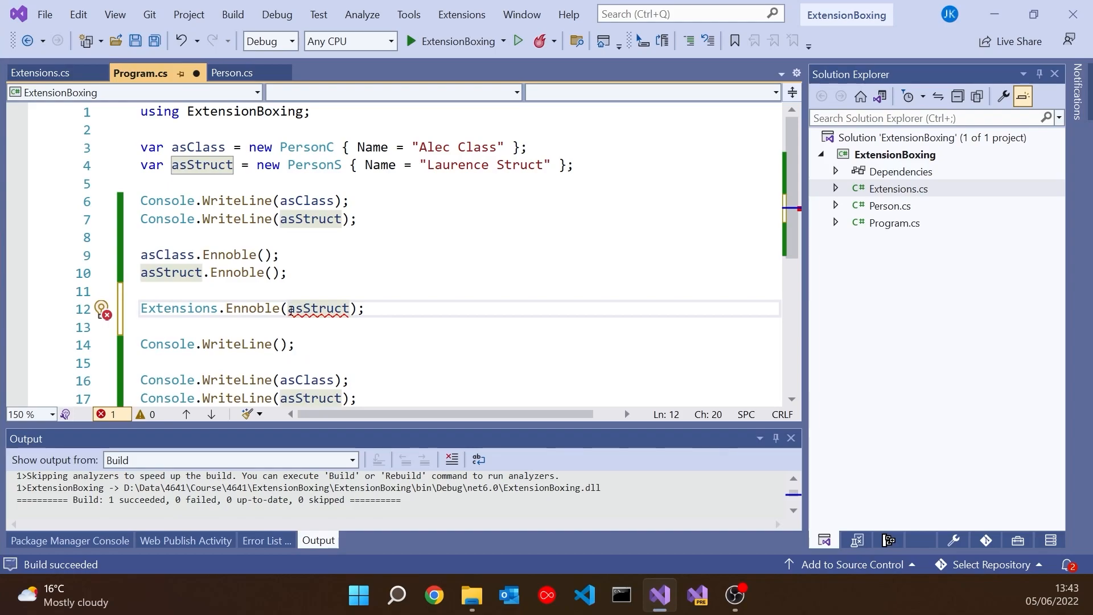
pyautogui.write('ref')
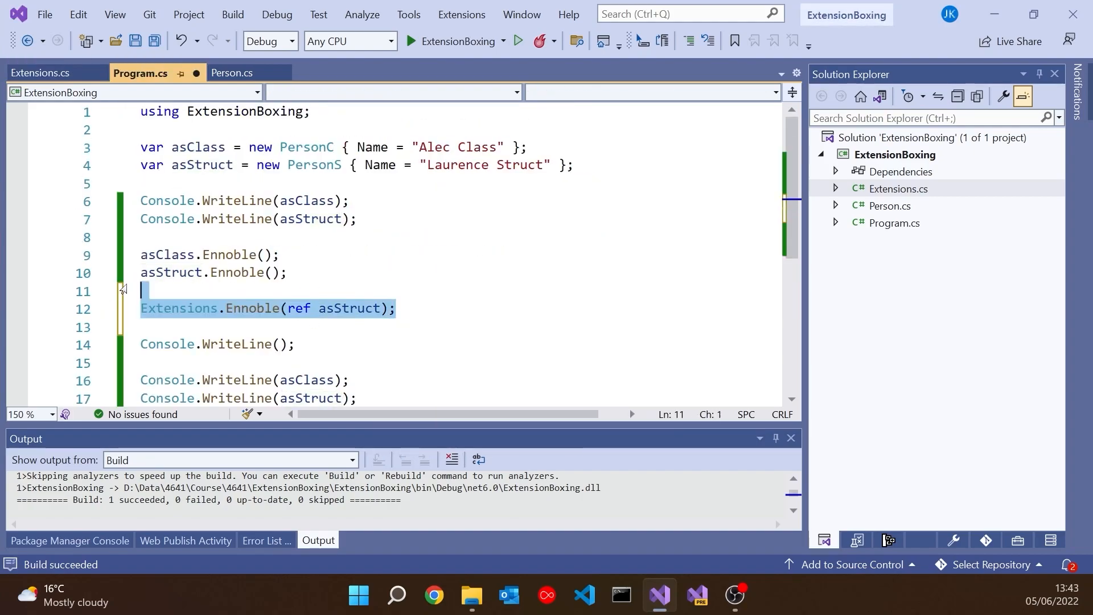
pyautogui.press('Delete')
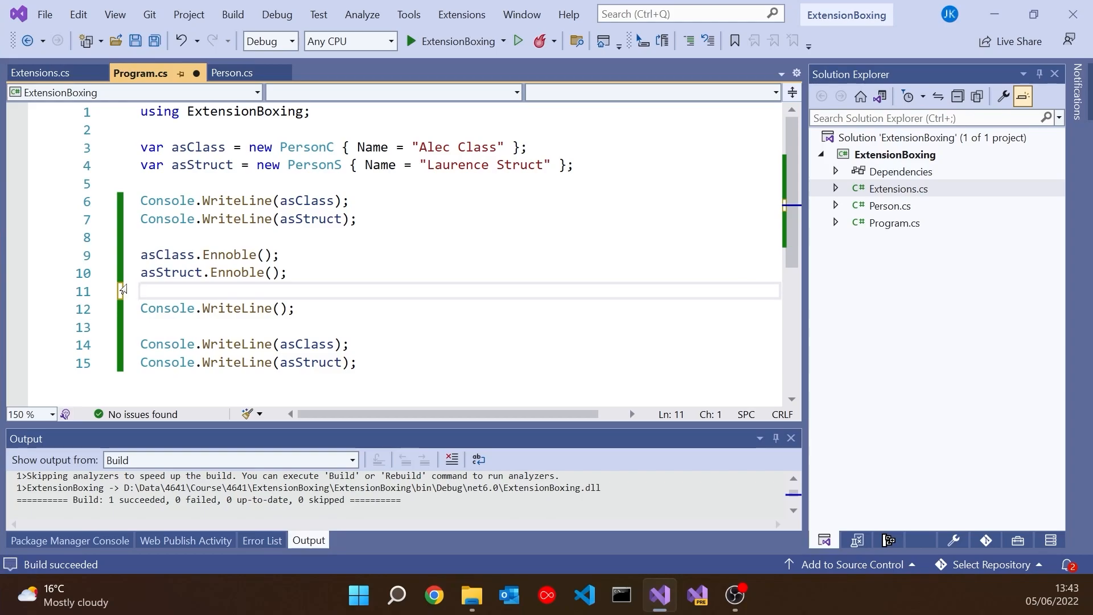
# Change PersonS Ennoble to return the "Sir " string, use the result in Program.cs, and build
pyautogui.write('string Ennoble (this PersonS person')
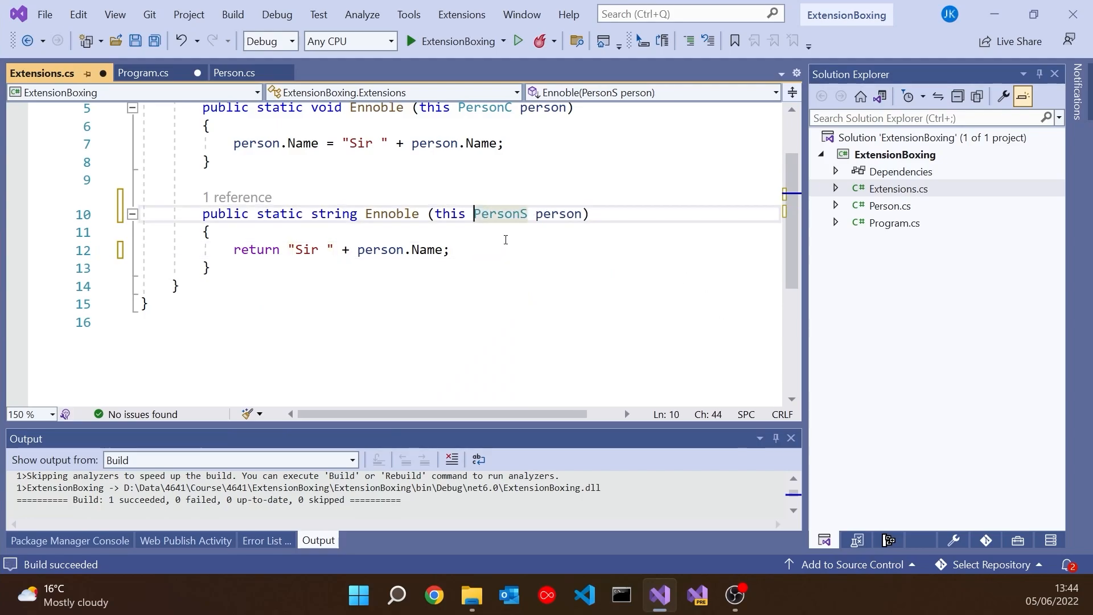
pyautogui.click(141, 73)
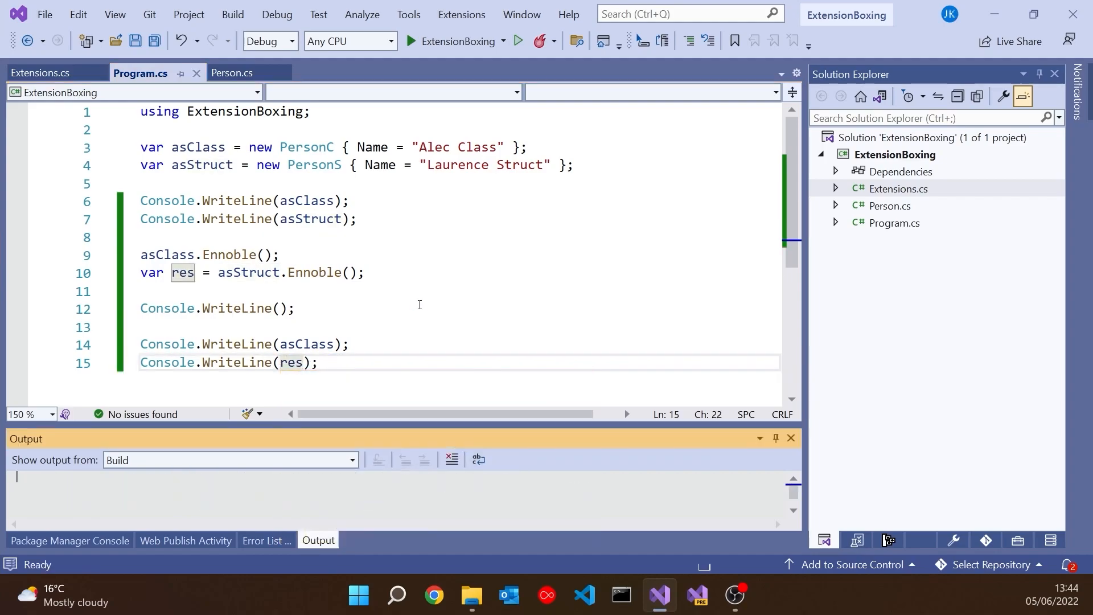
pyautogui.press('ctrl+shift+b')
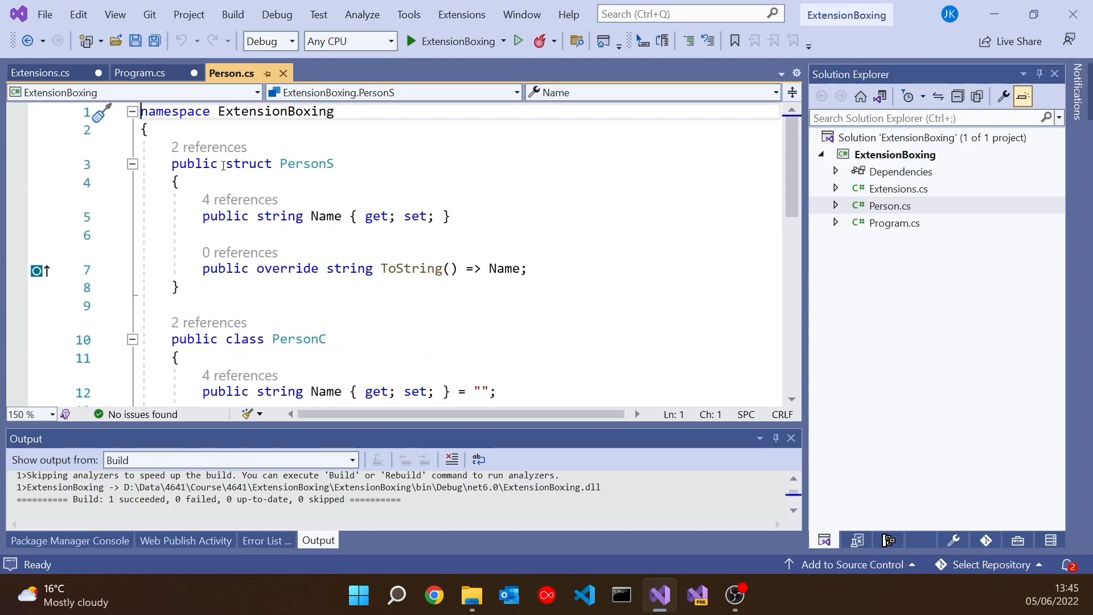
pyautogui.write('reado')
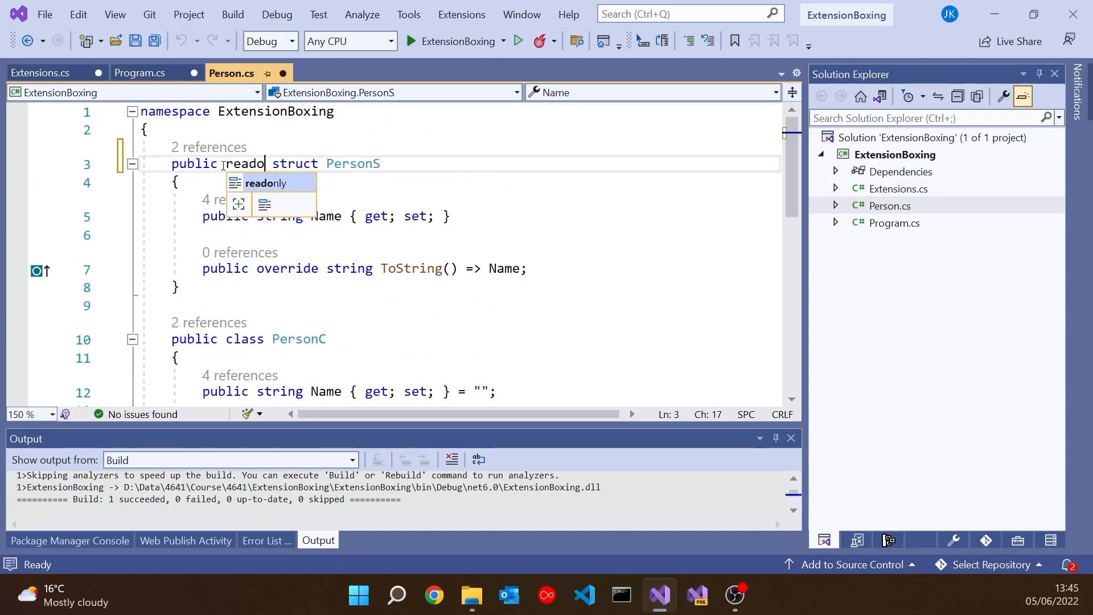
pyautogui.press('Tab')
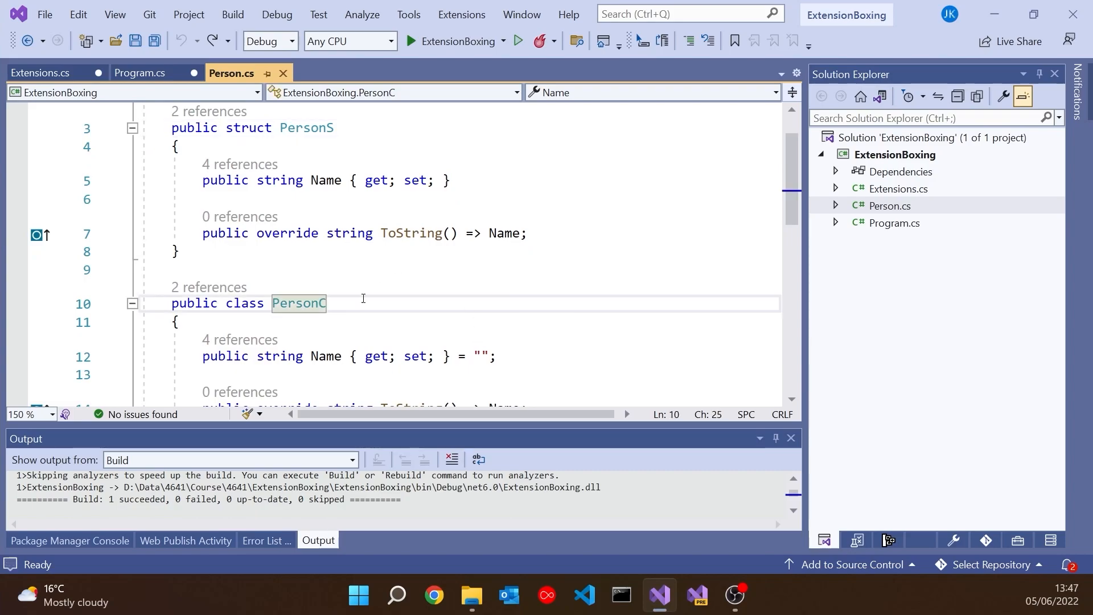
# Extract interface INameable with Name (without ToString) from PersonC and add : INameable to PersonS
pyautogui.click(101, 305)
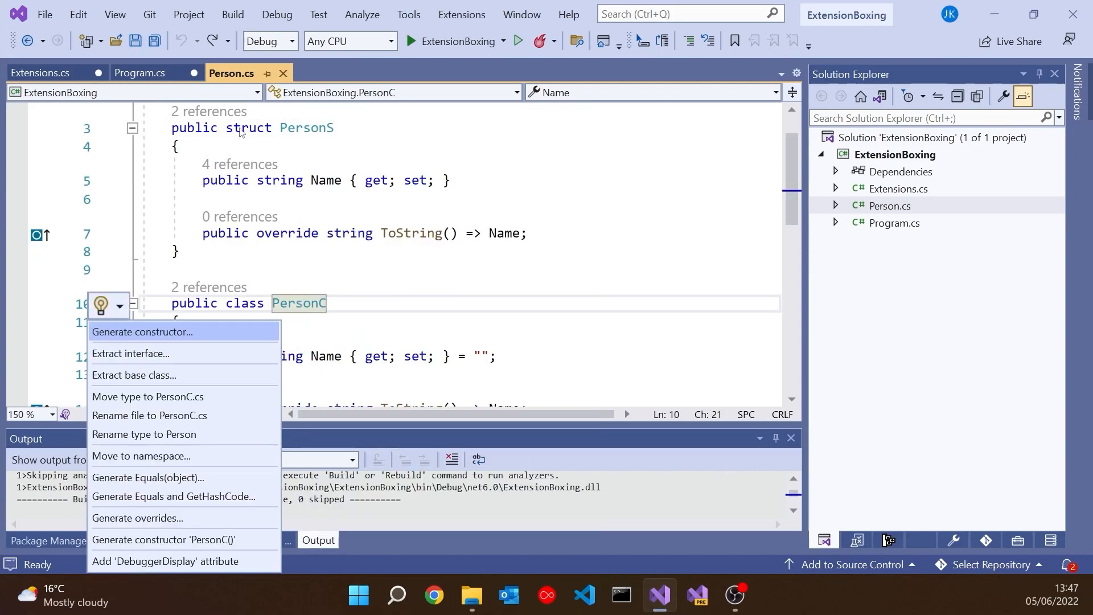
pyautogui.click(130, 353)
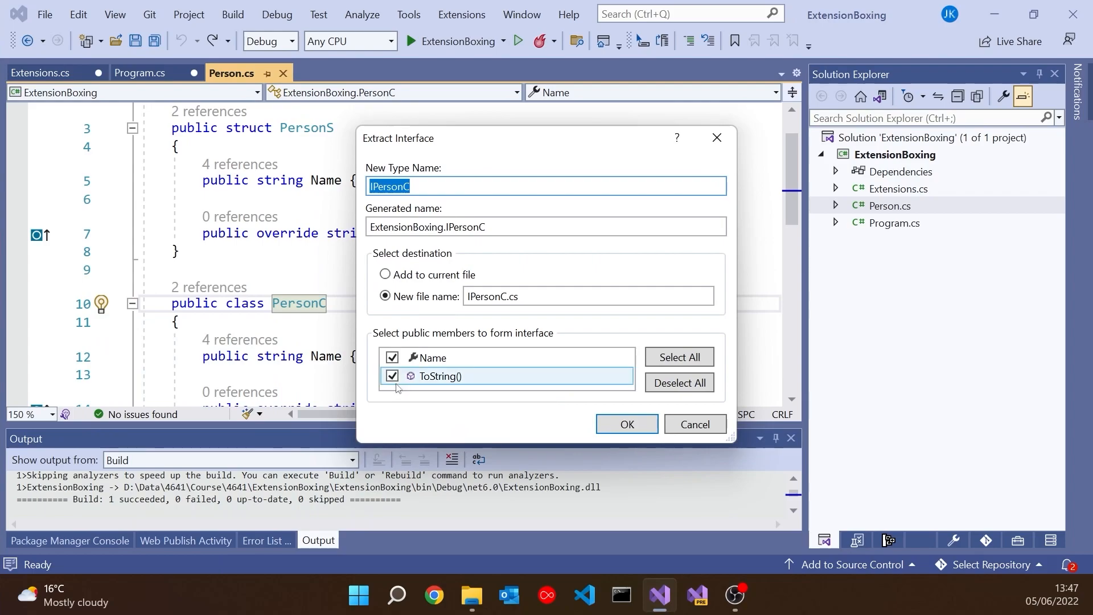
pyautogui.click(392, 376)
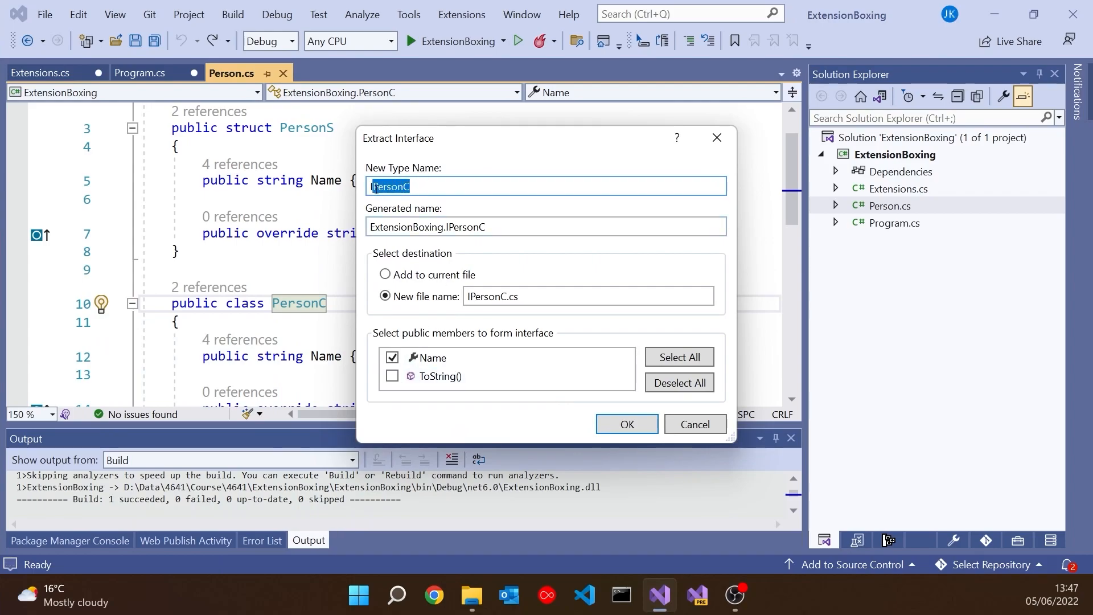
pyautogui.write('INameable')
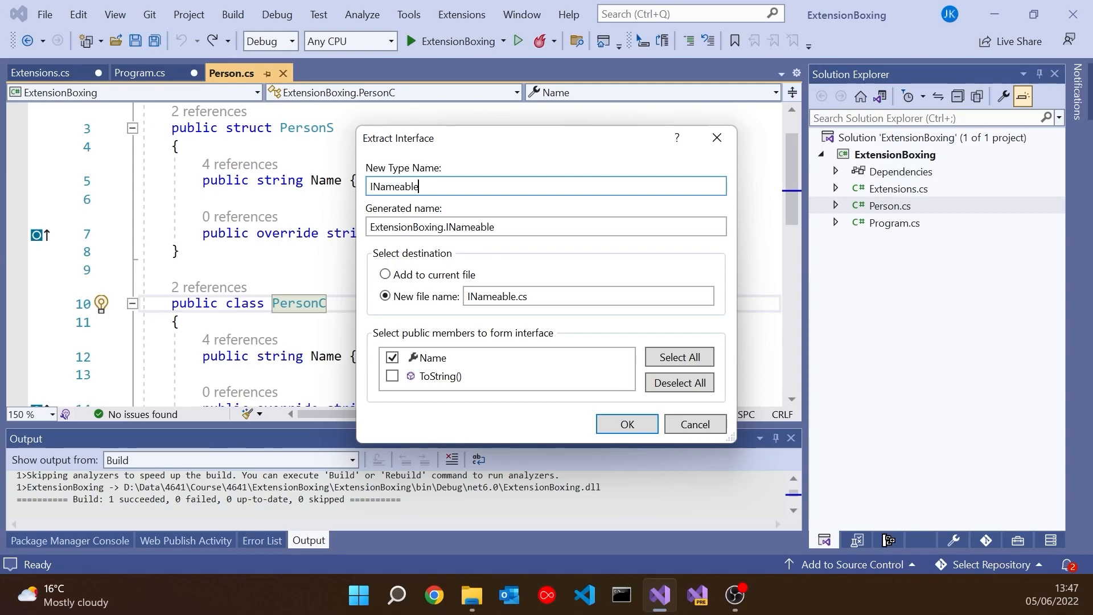
pyautogui.click(625, 423)
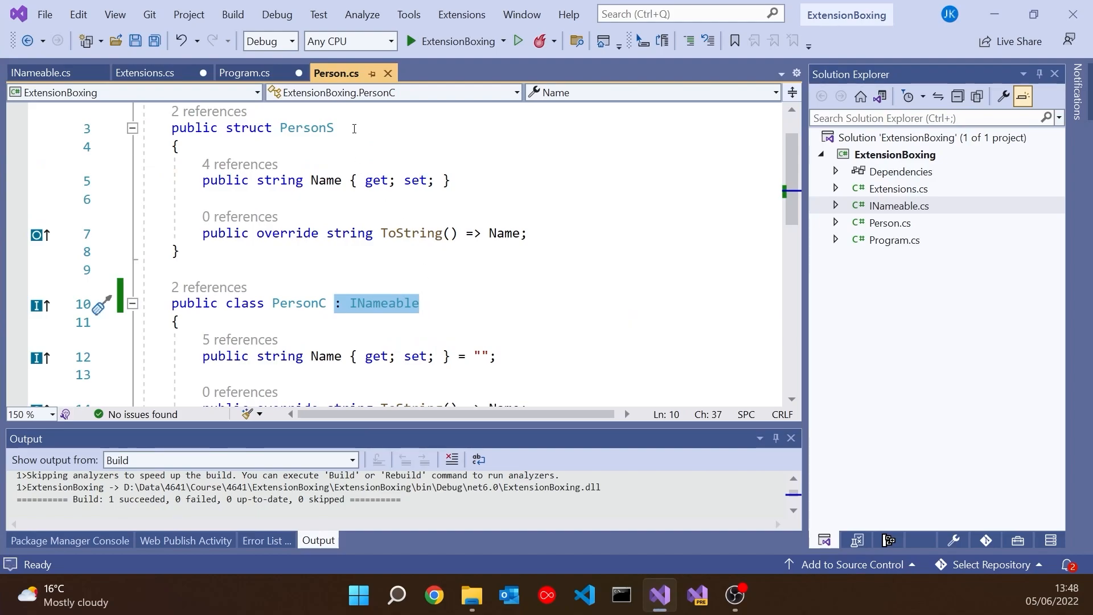
pyautogui.write(': INameable')
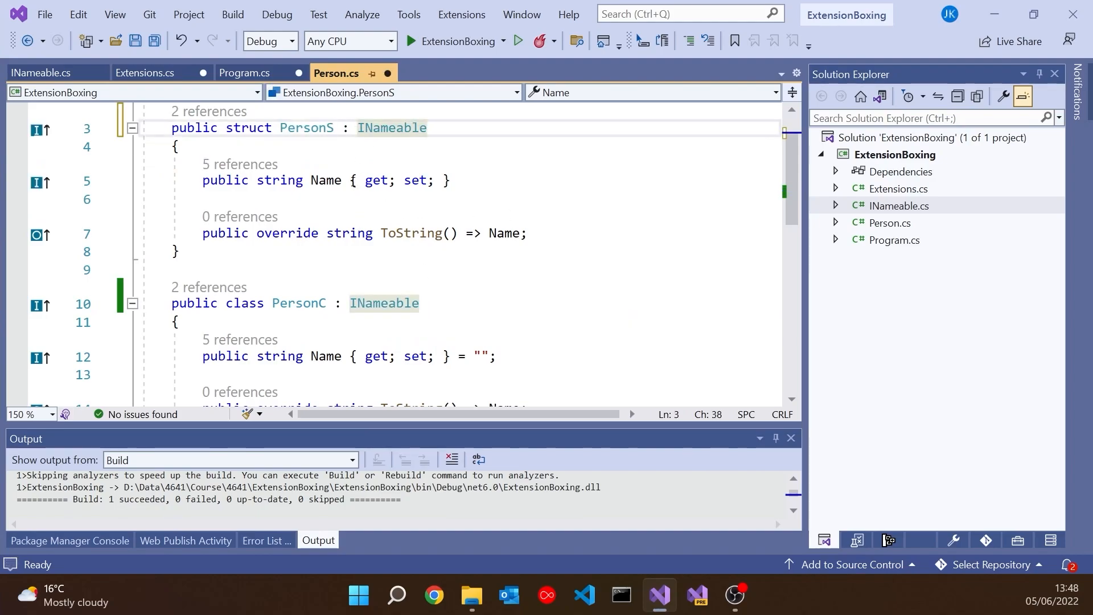
pyautogui.moveTo(324, 180)
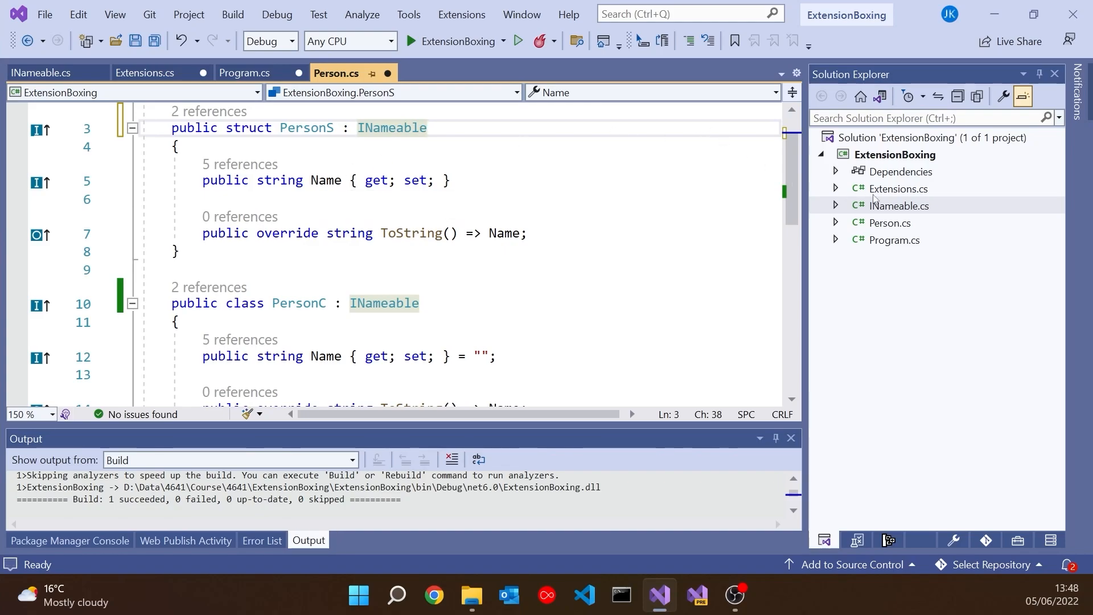
# Replace the PersonC parameter type with INameable, rename it nameable, and view Program.cs
pyautogui.click(146, 73)
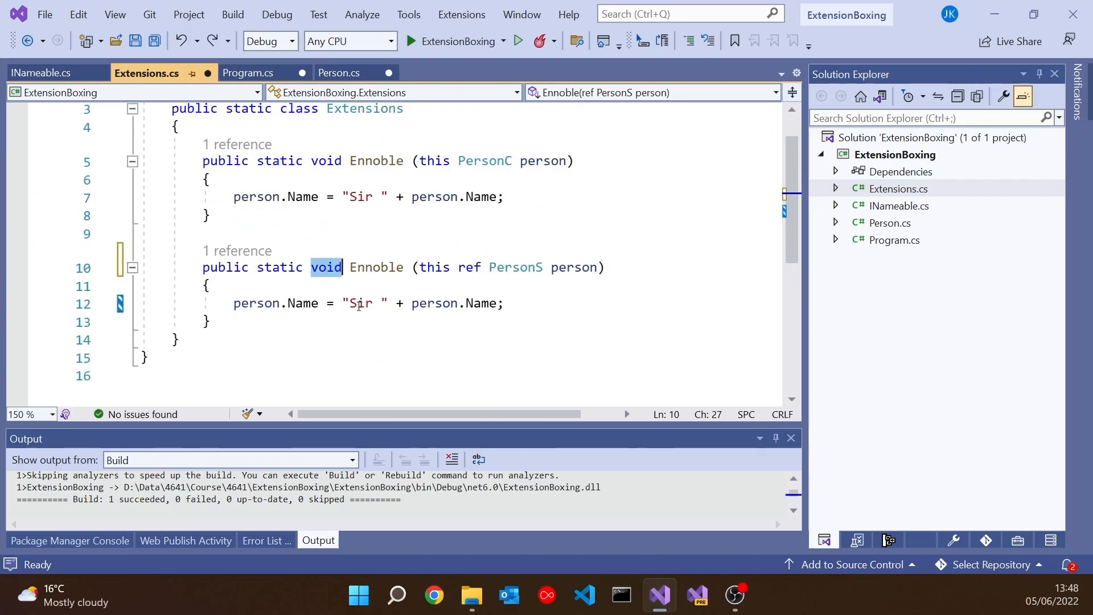
pyautogui.moveTo(237, 250)
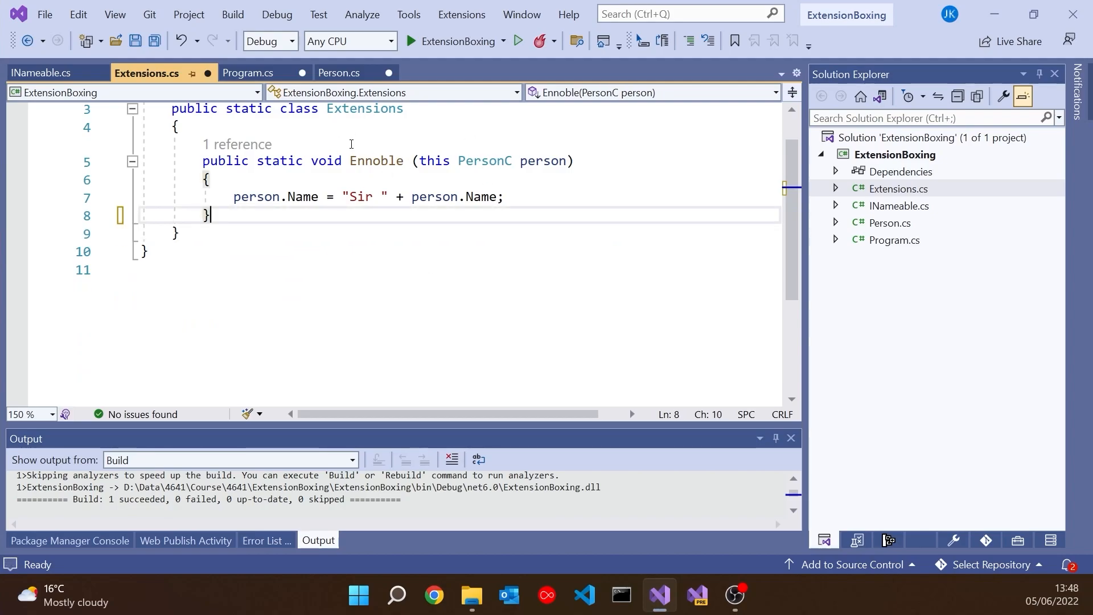
pyautogui.doubleClick(484, 160)
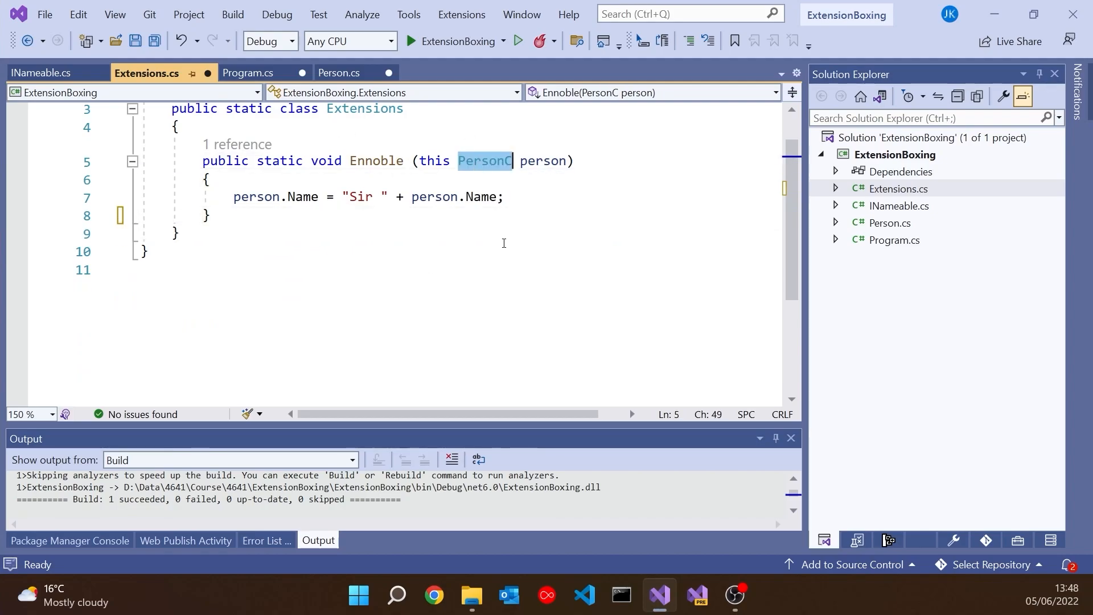
pyautogui.write('INameable nameable')
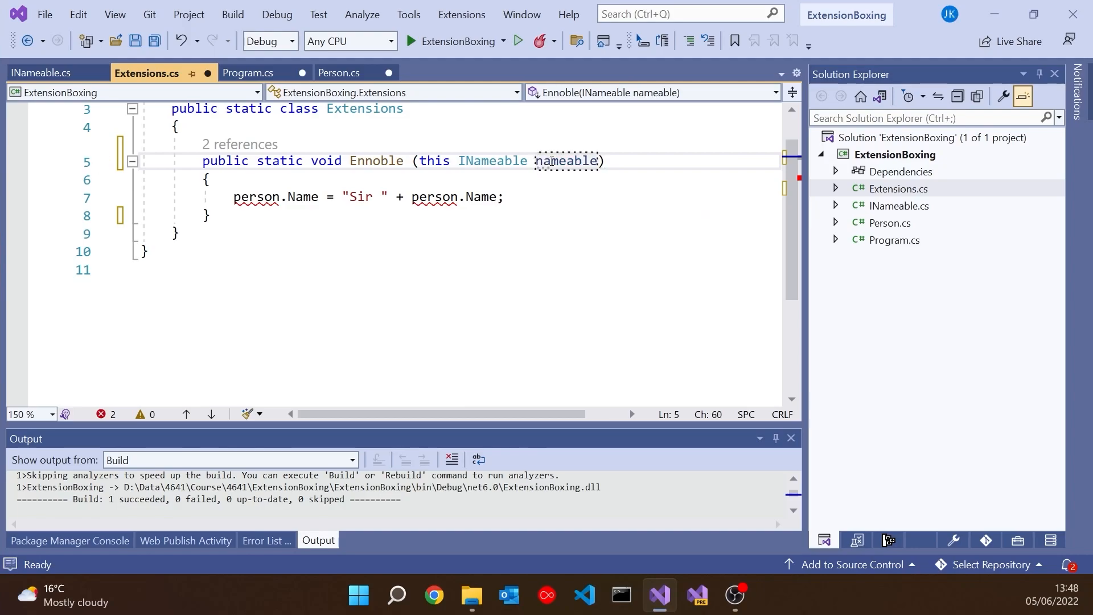
pyautogui.doubleClick(565, 161)
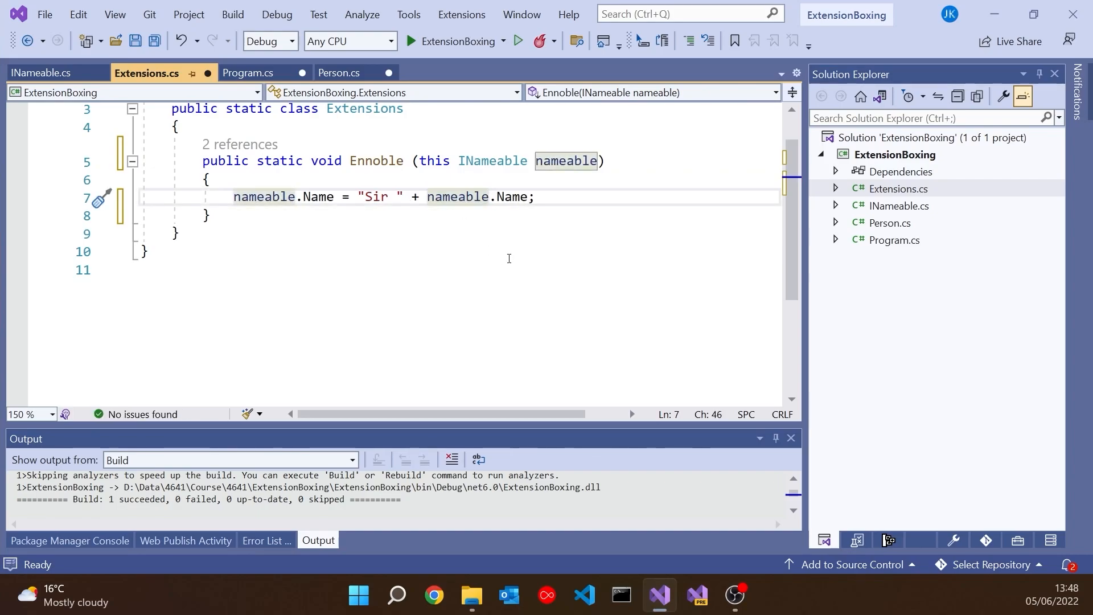
pyautogui.moveTo(891, 249)
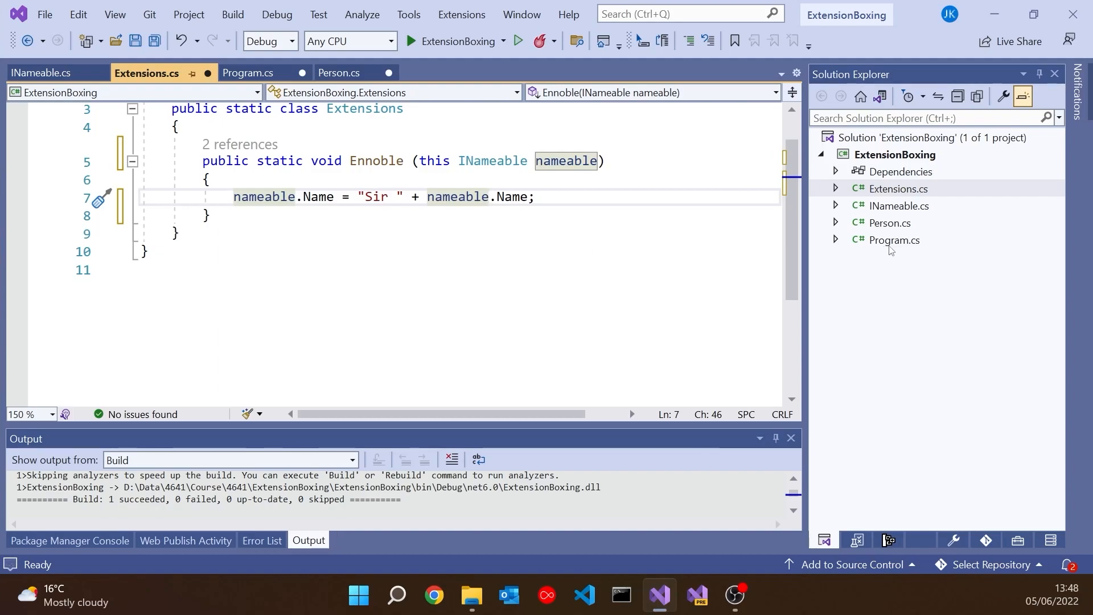
pyautogui.click(246, 73)
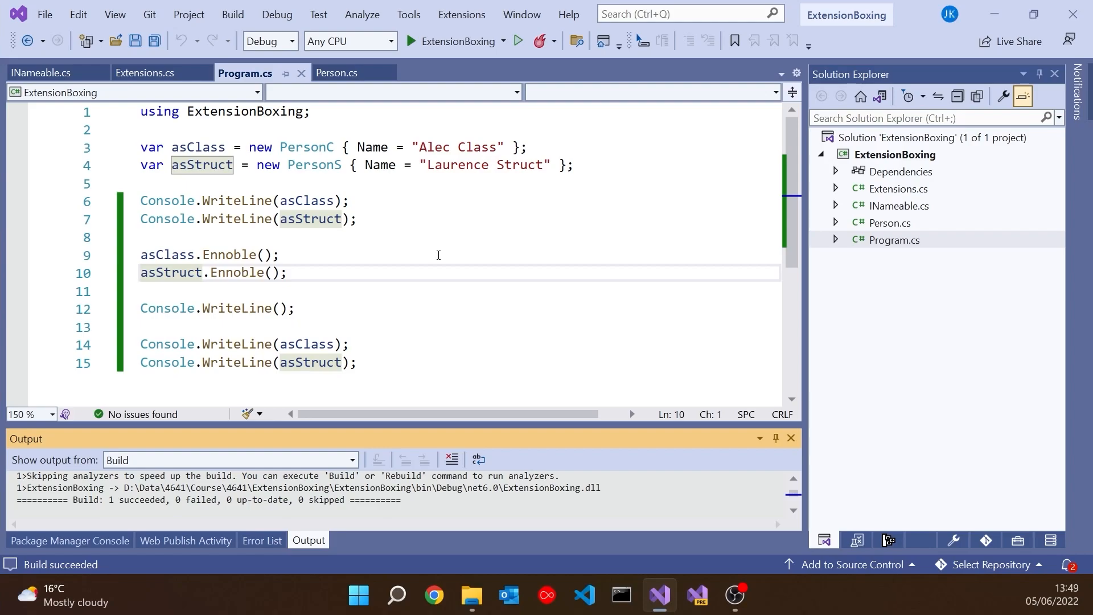
# Reopen Extensions.cs and add ref before the INameable Ennoble parameter
pyautogui.click(898, 188)
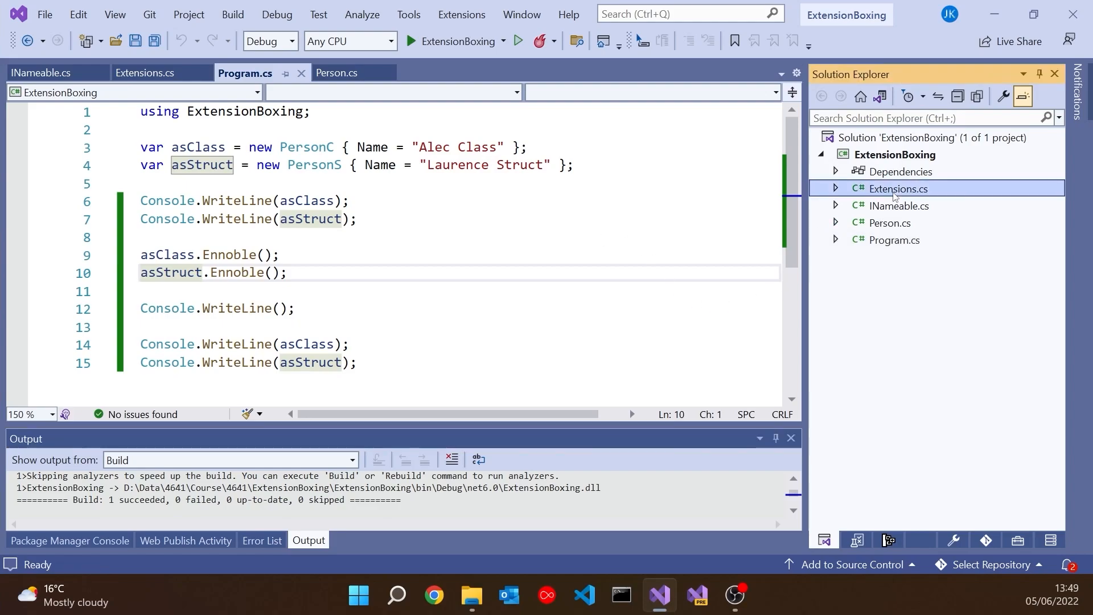
pyautogui.click(147, 72)
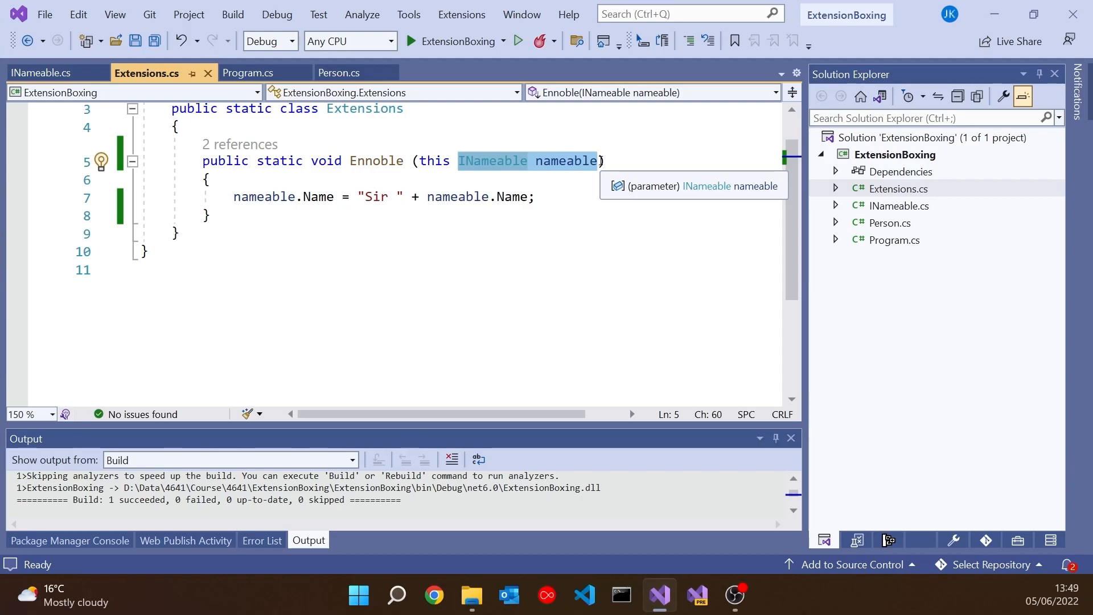
pyautogui.write('ref')
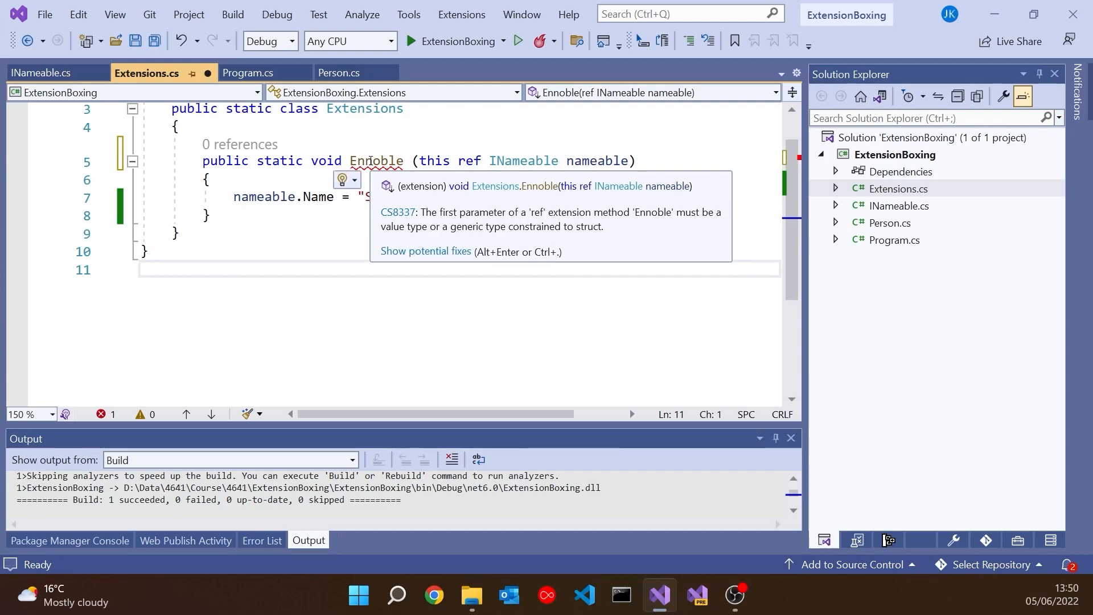
# Remove the ref modifier so the INameable Ennoble compiles without CS8337
pyautogui.click(143, 268)
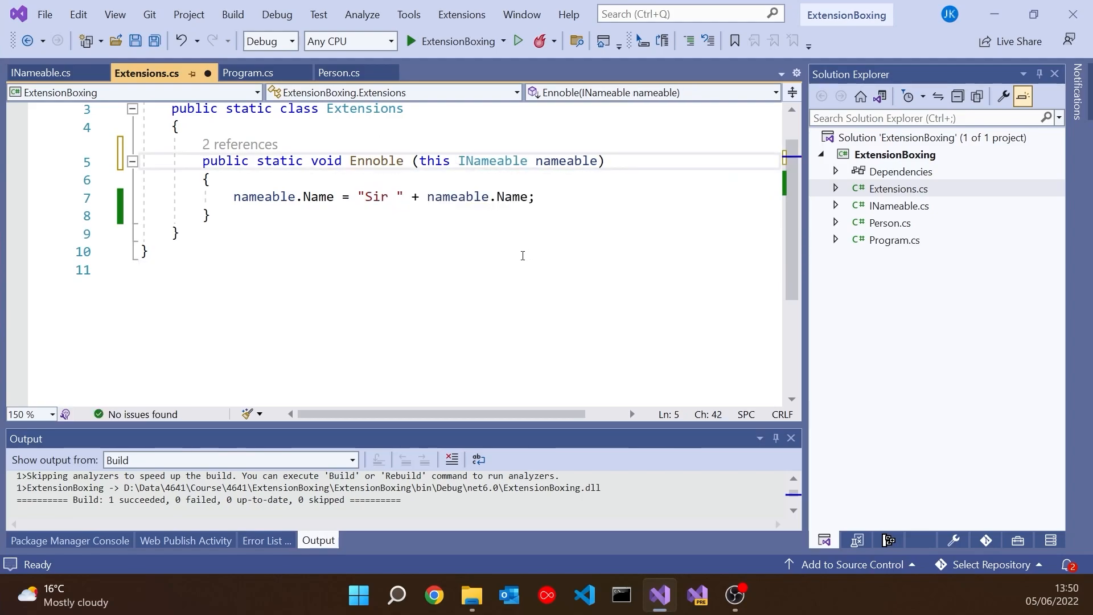
# Make Ennoble generic as Ennoble<T> with the parameter type changed to T
pyautogui.click(492, 161)
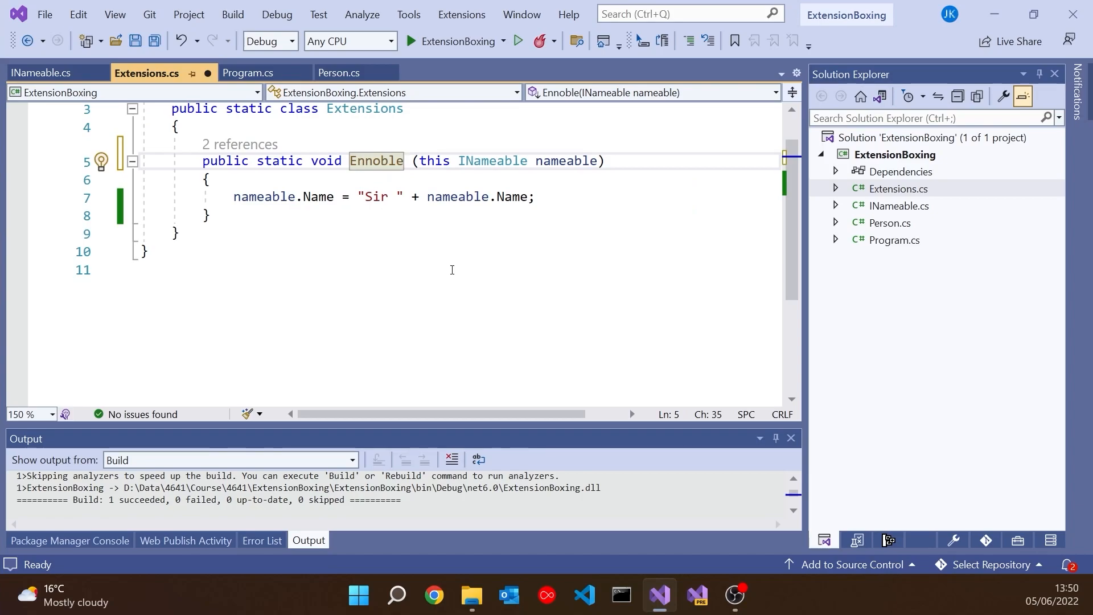
pyautogui.write('<>')
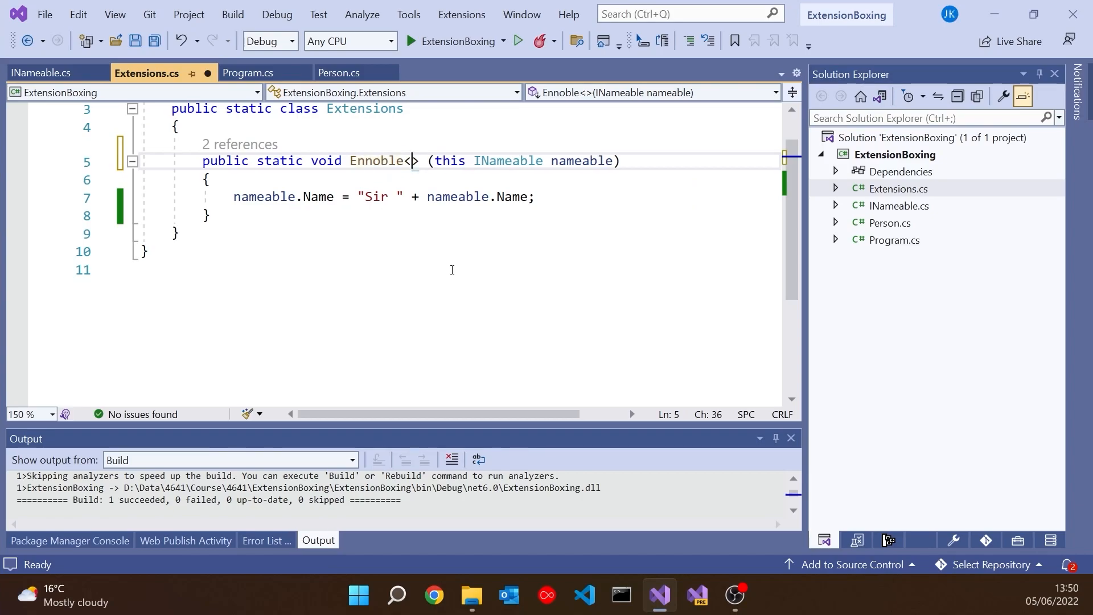
pyautogui.write('T')
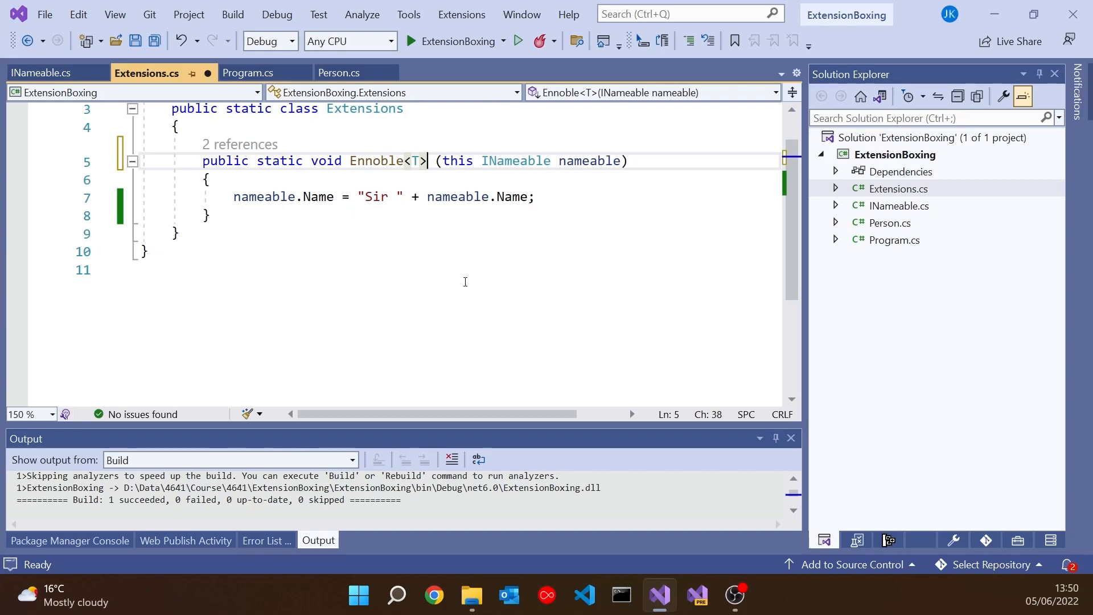
pyautogui.doubleClick(514, 160)
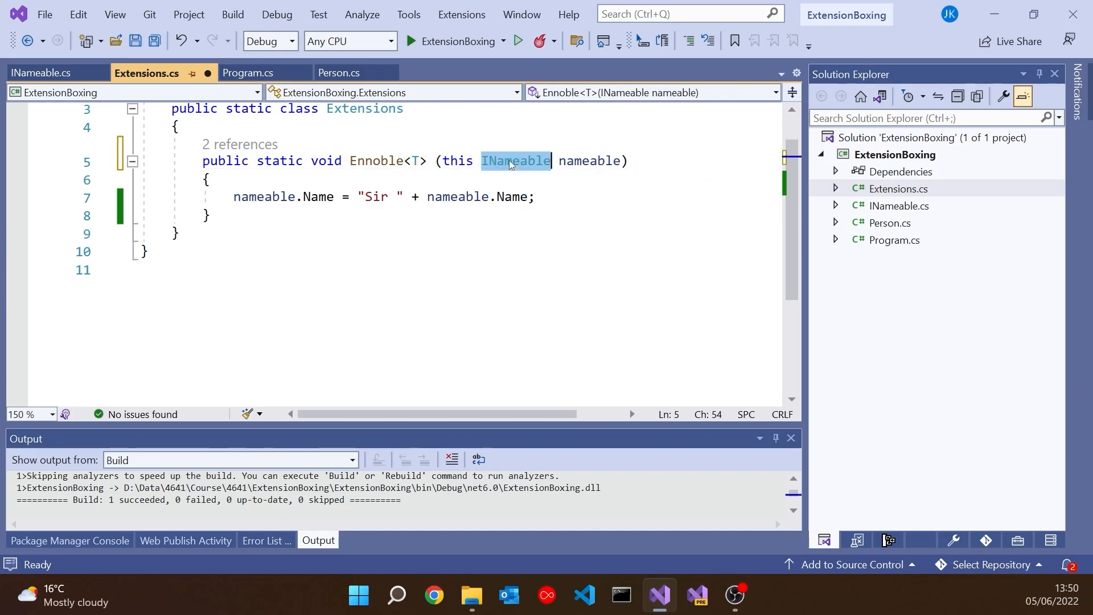
pyautogui.write('T')
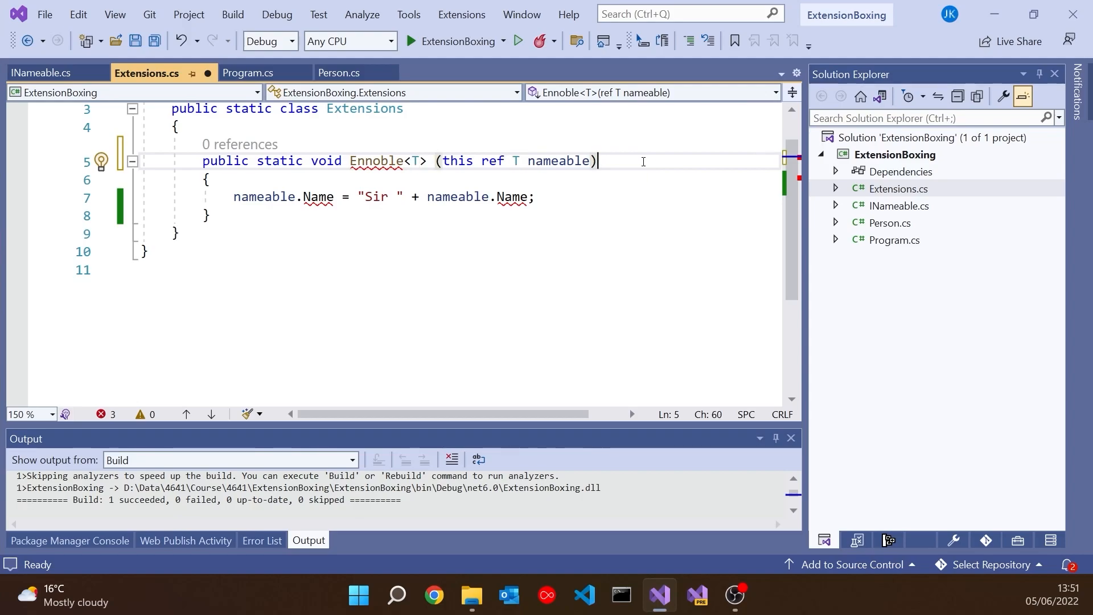
# Constrain Ennoble<T> with 'where T : struct, INameable', accepting INameable from IntelliSense
pyautogui.write('where T : class')
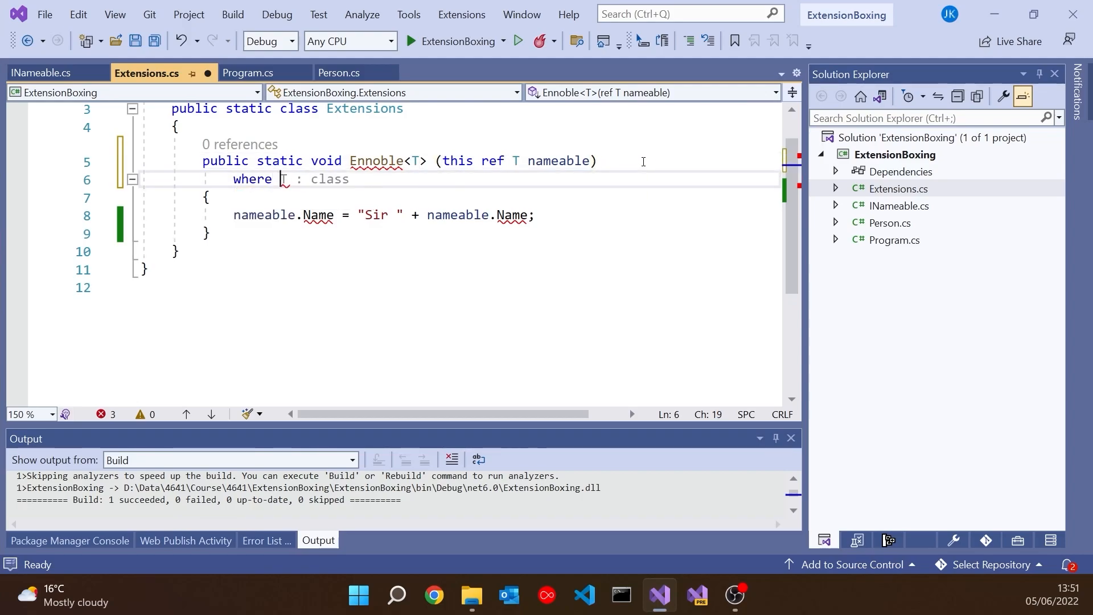
pyautogui.write('st')
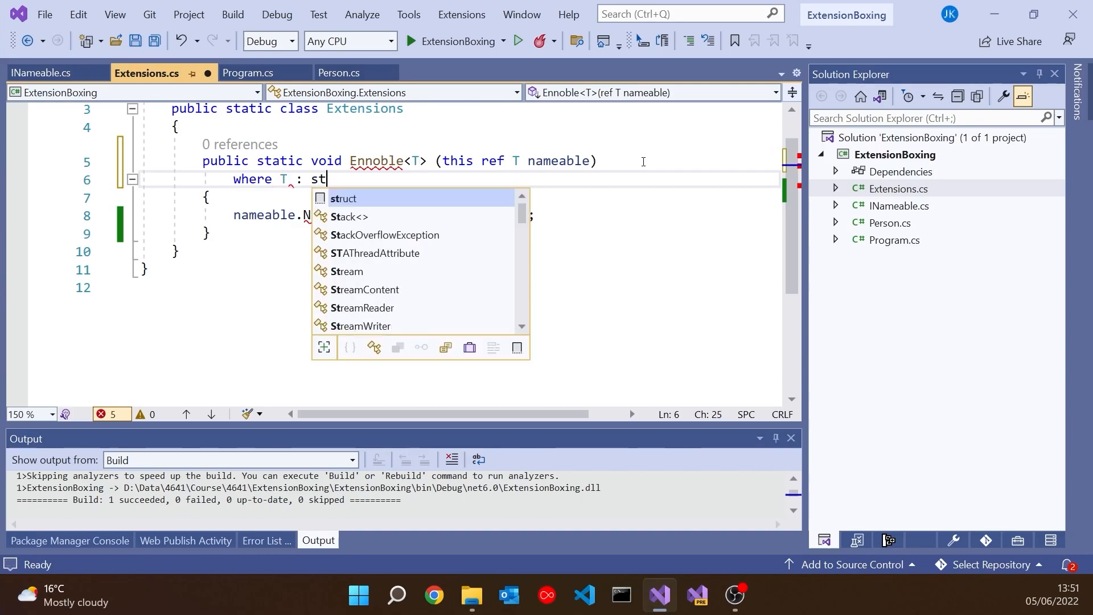
pyautogui.write('ruct')
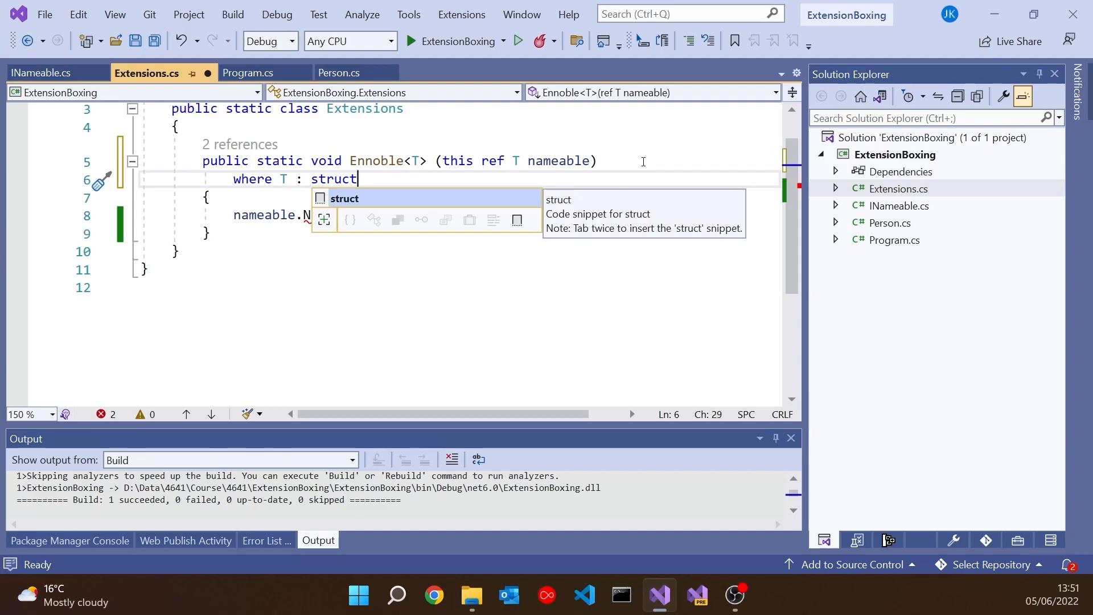
pyautogui.write(', IN')
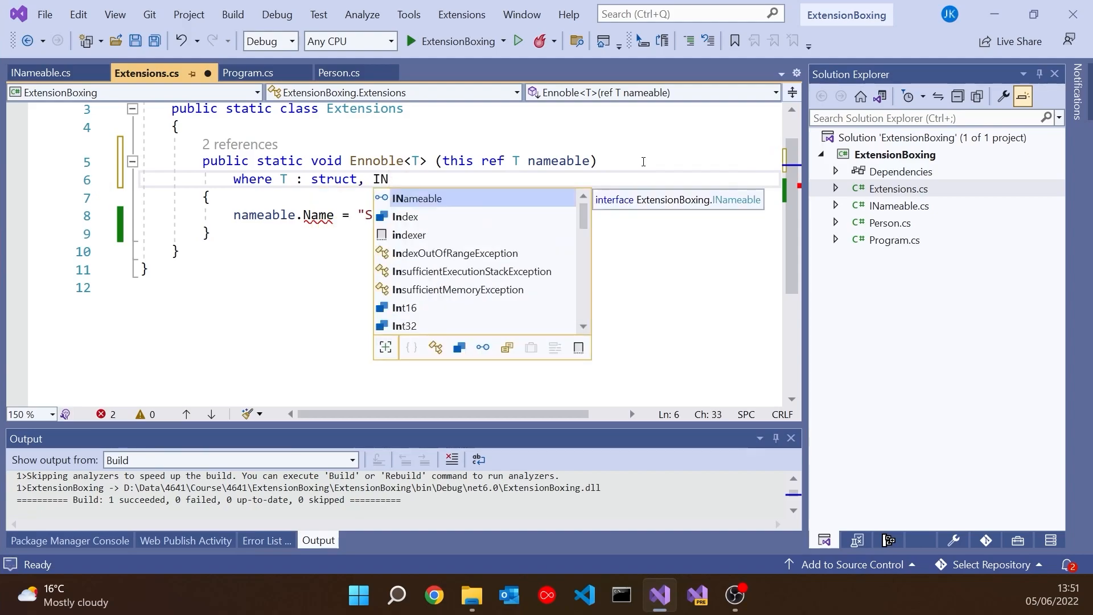
pyautogui.press('Tab')
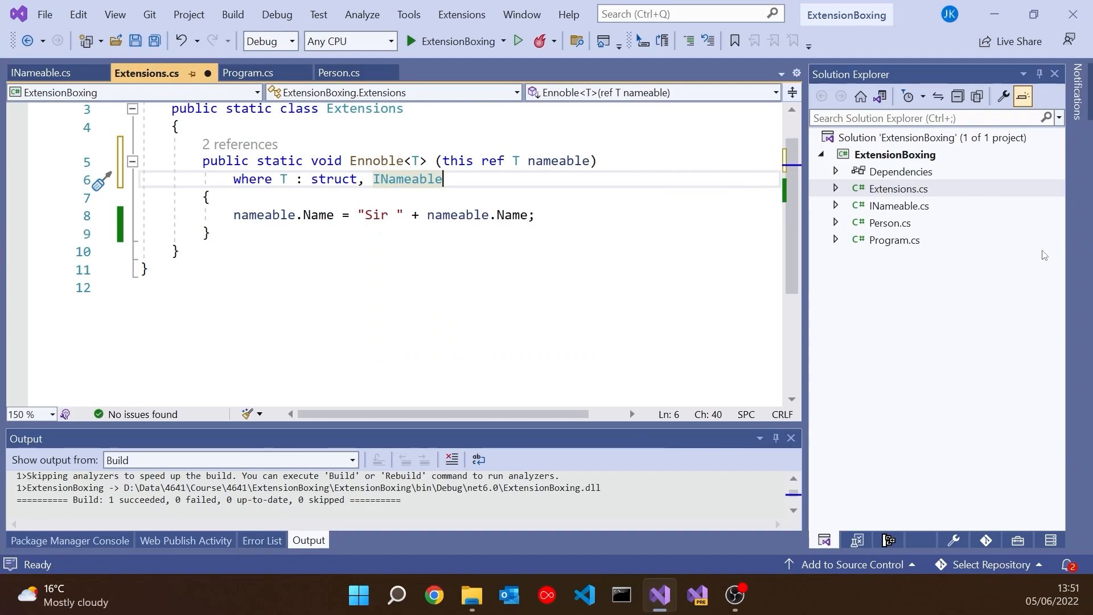
# Comment out the asClass.Ennoble() call in Program.cs and build the solution successfully
pyautogui.click(246, 73)
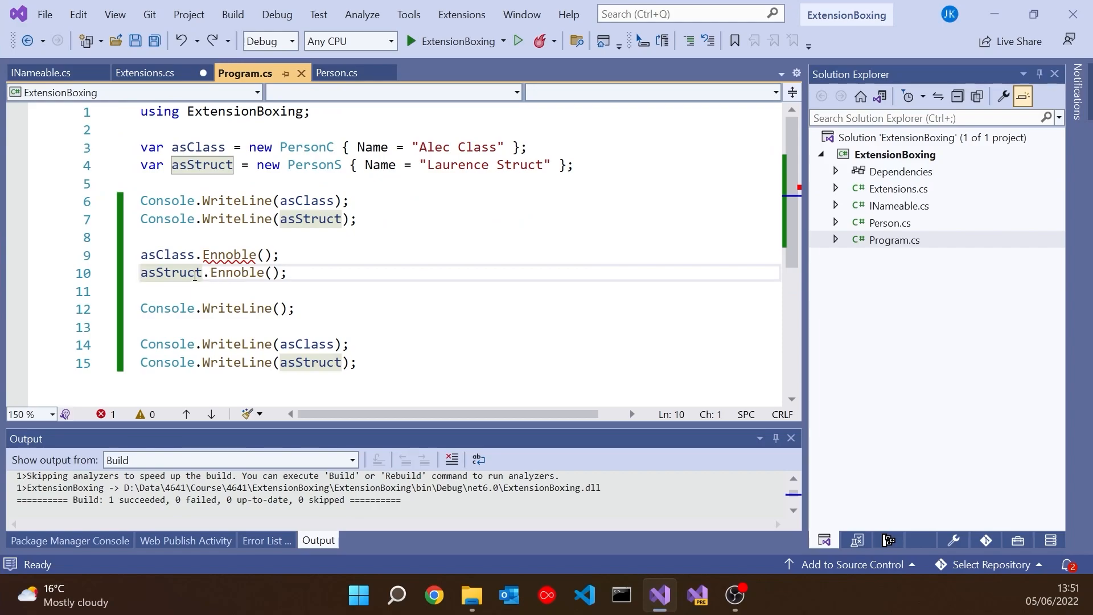
pyautogui.moveTo(169, 254)
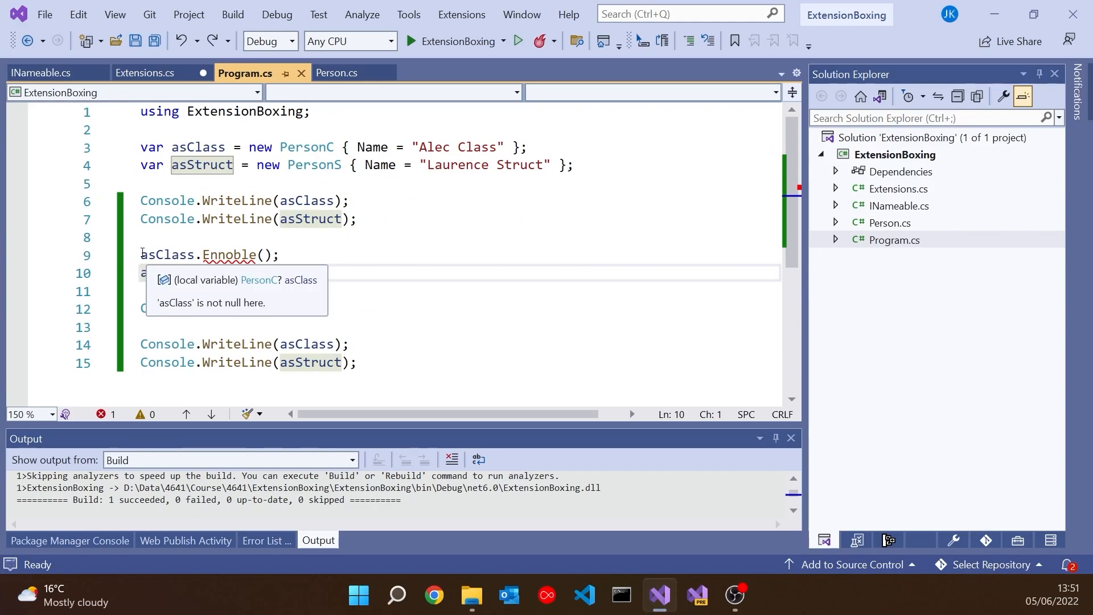
pyautogui.write('//')
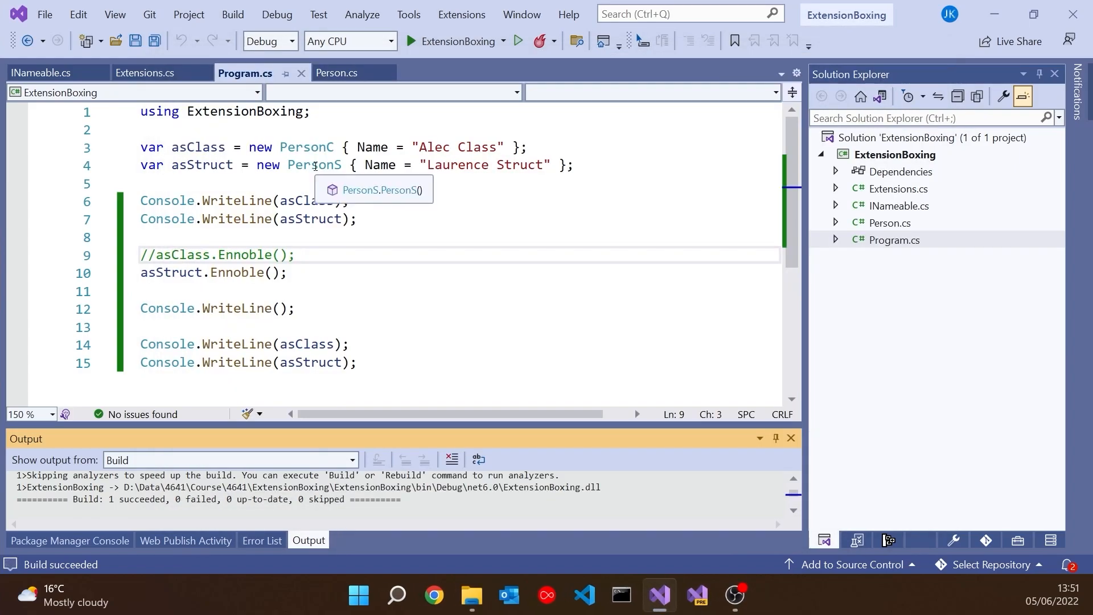
pyautogui.press('ctrl+tab')
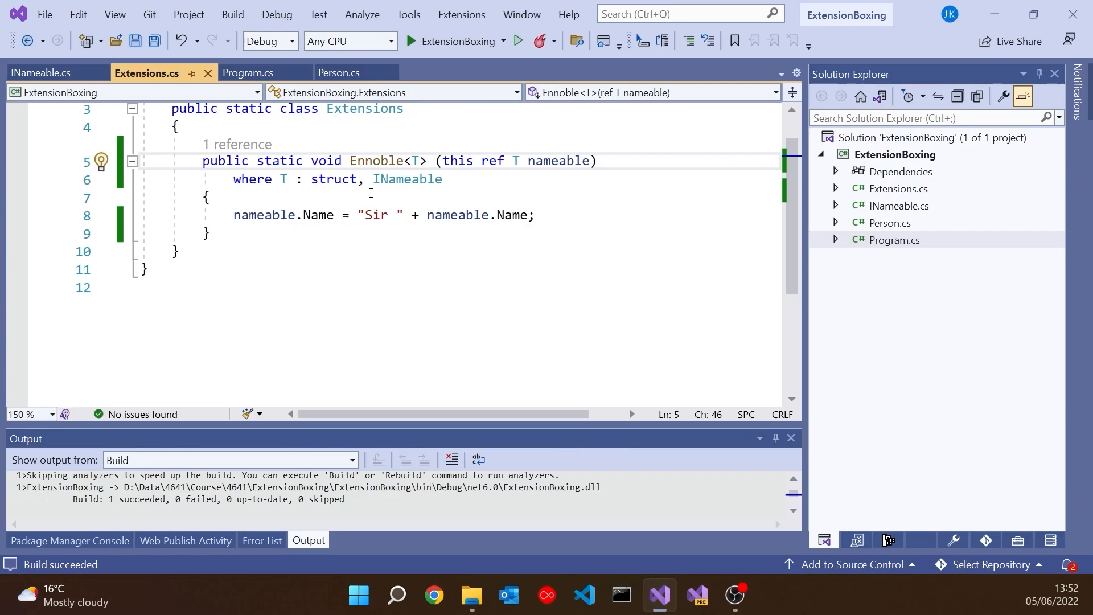
# Duplicate Ennoble<T> as a by-value overload constrained to class and INameable
pyautogui.click(246, 73)
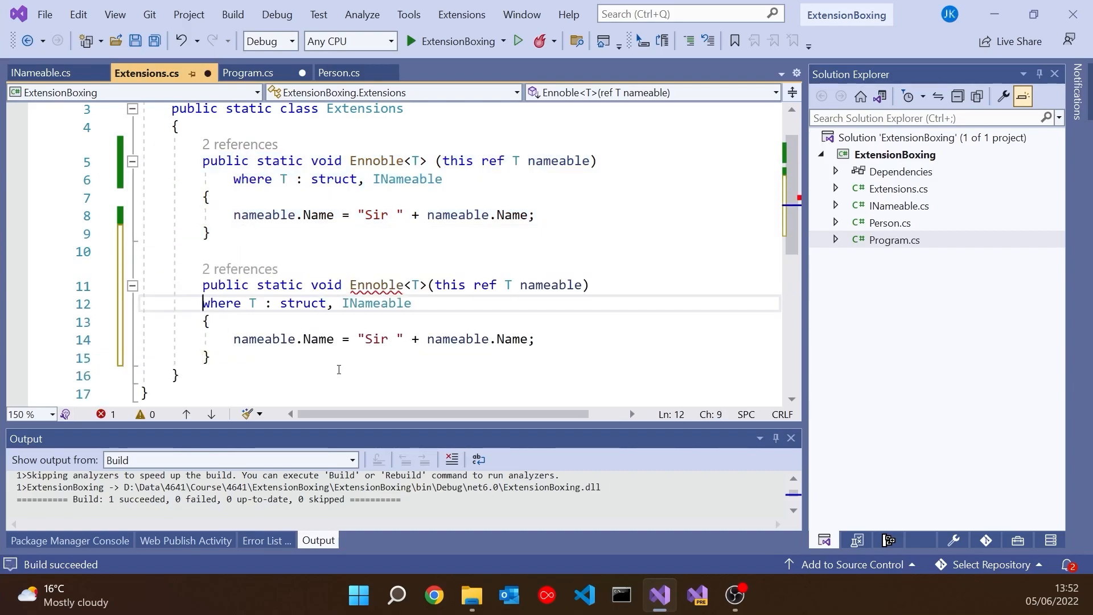
pyautogui.doubleClick(334, 303)
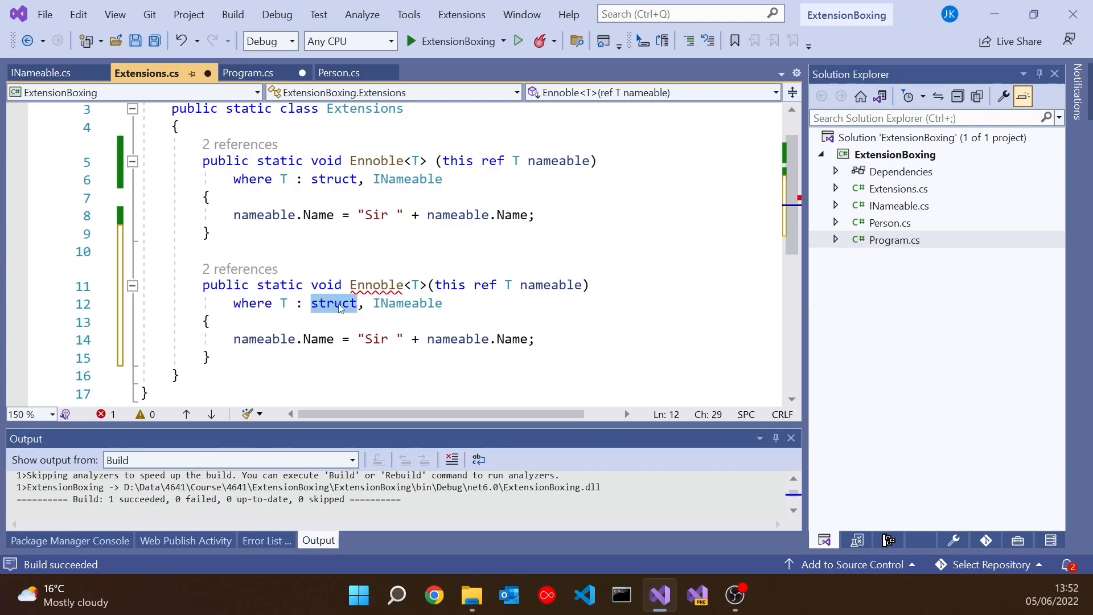
pyautogui.write('class')
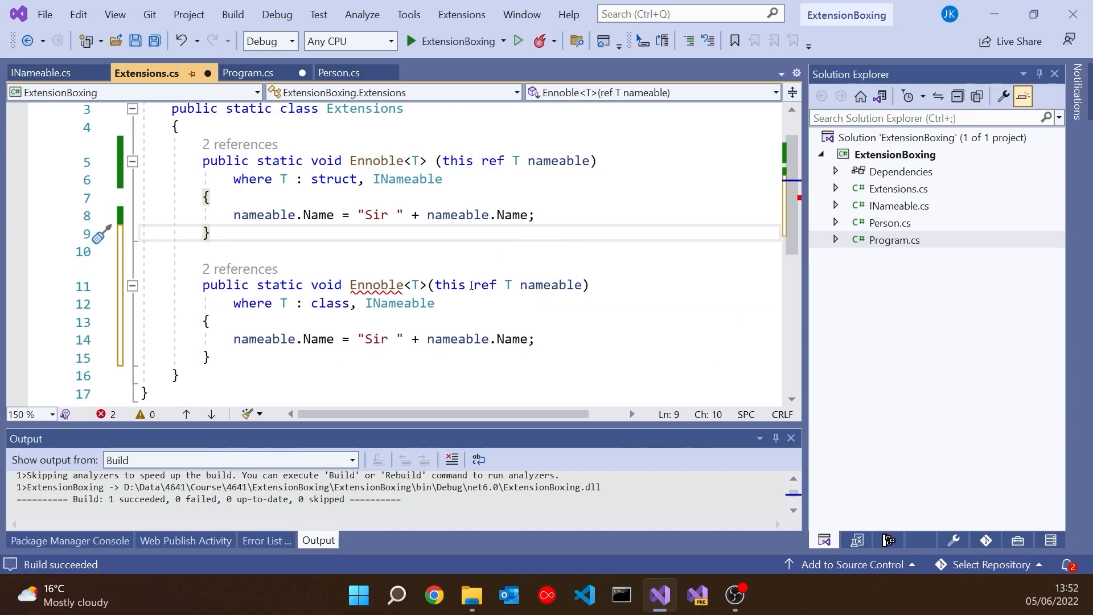
pyautogui.press('Delete')
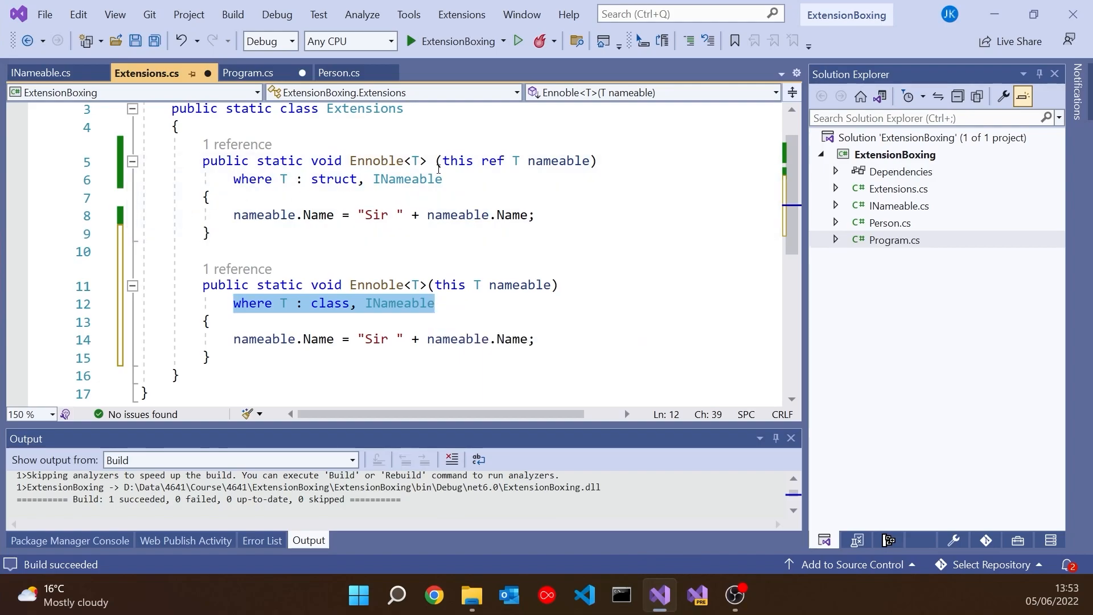
# Rewrite the second overload as non-generic Ennoble(this INameable nameable)
pyautogui.click(474, 285)
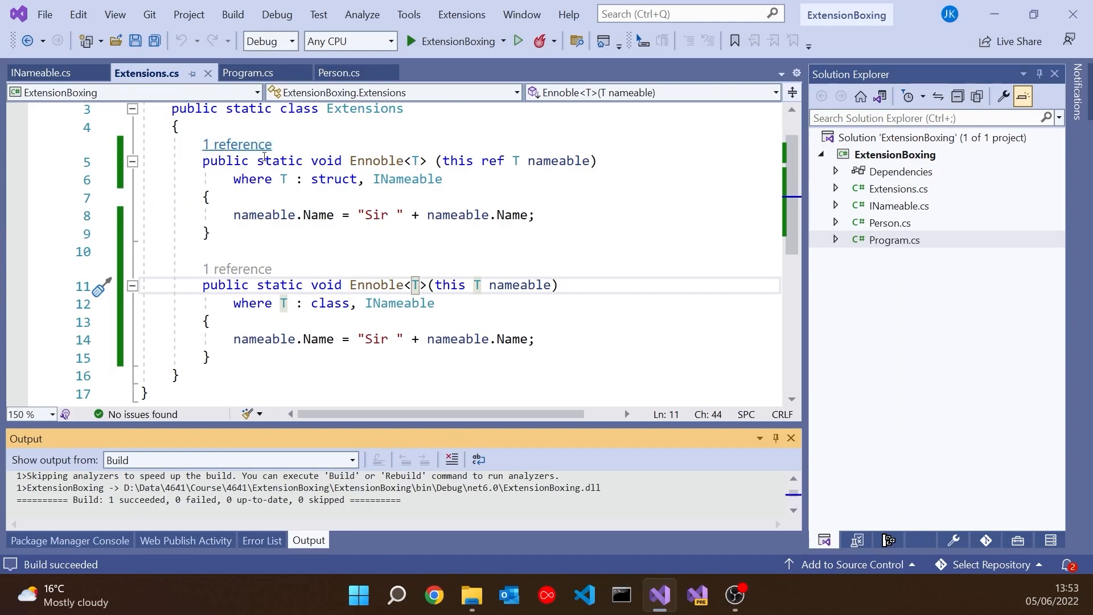
pyautogui.write('D')
pyautogui.write('INameable')
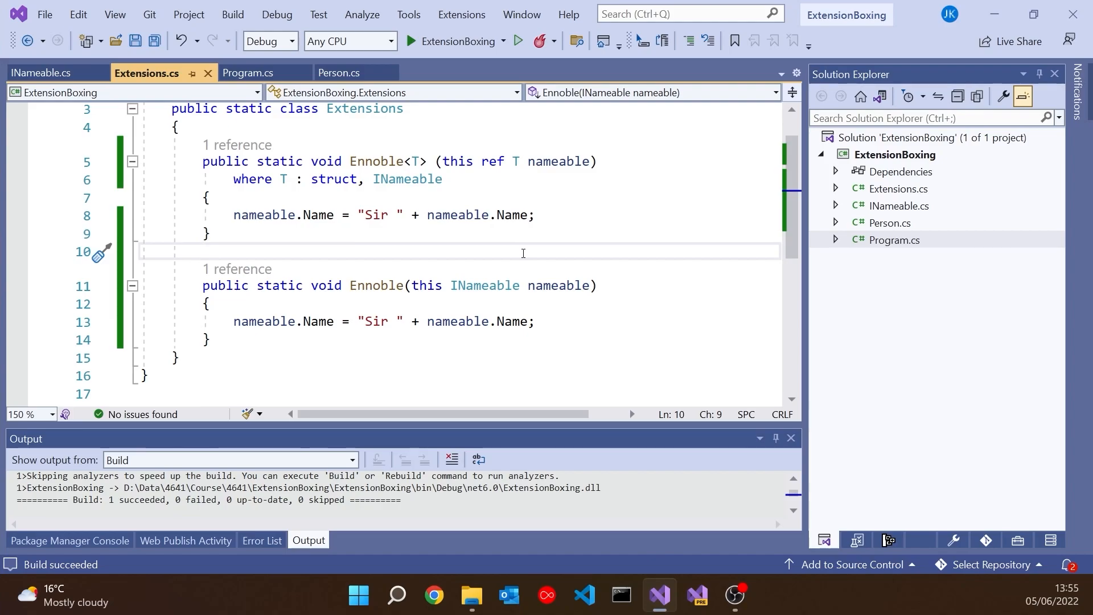
# Replace the struct method's body with Ennoble(nameable as INameable) and check the argument type
pyautogui.click(202, 251)
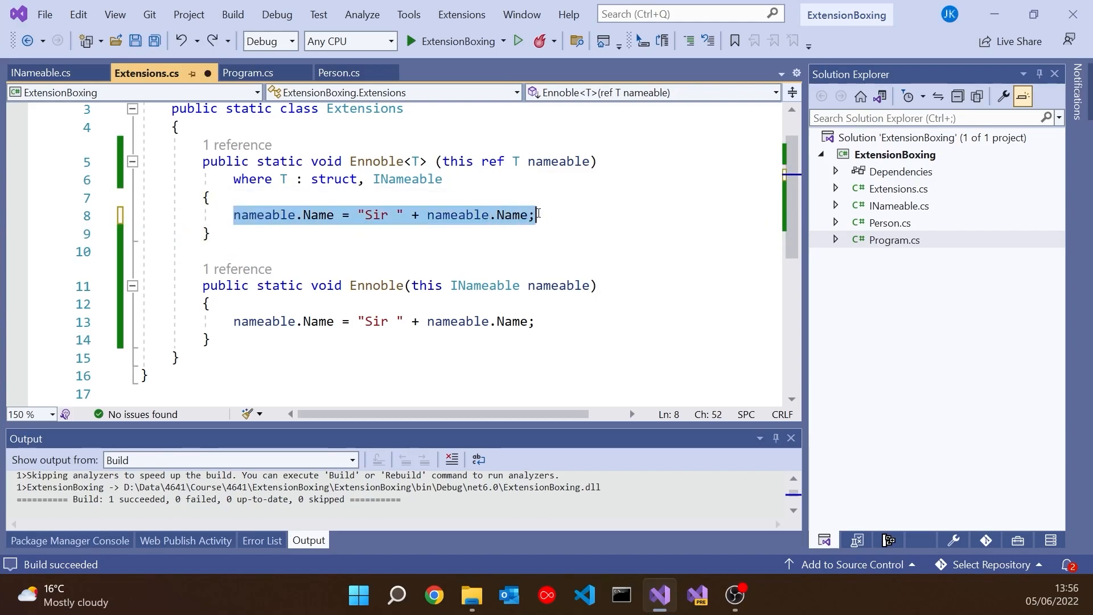
pyautogui.write('Ennoble (nameable);')
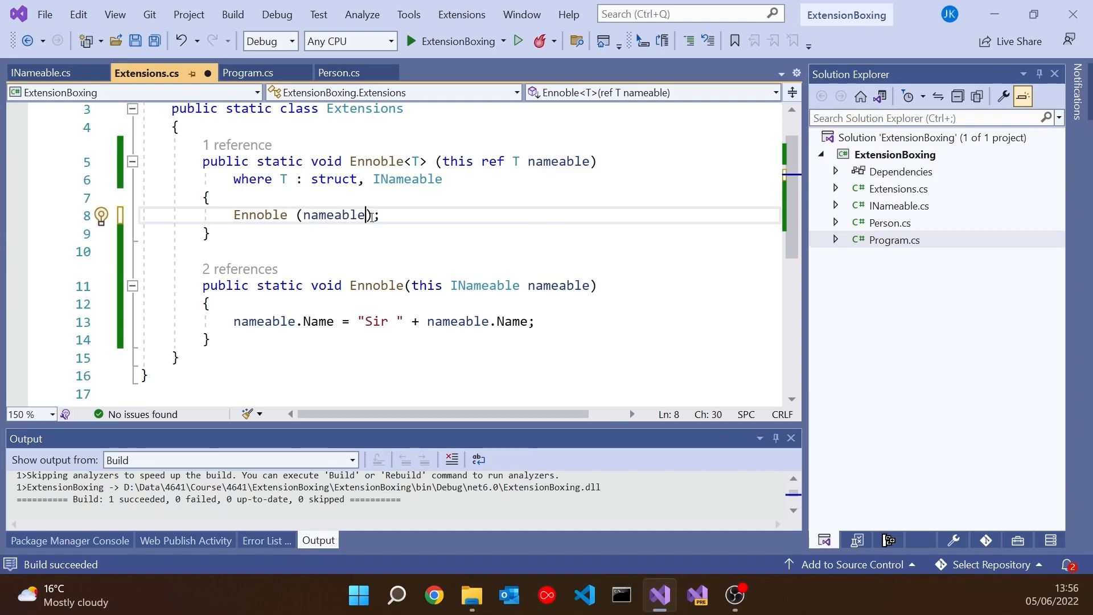
pyautogui.write('as')
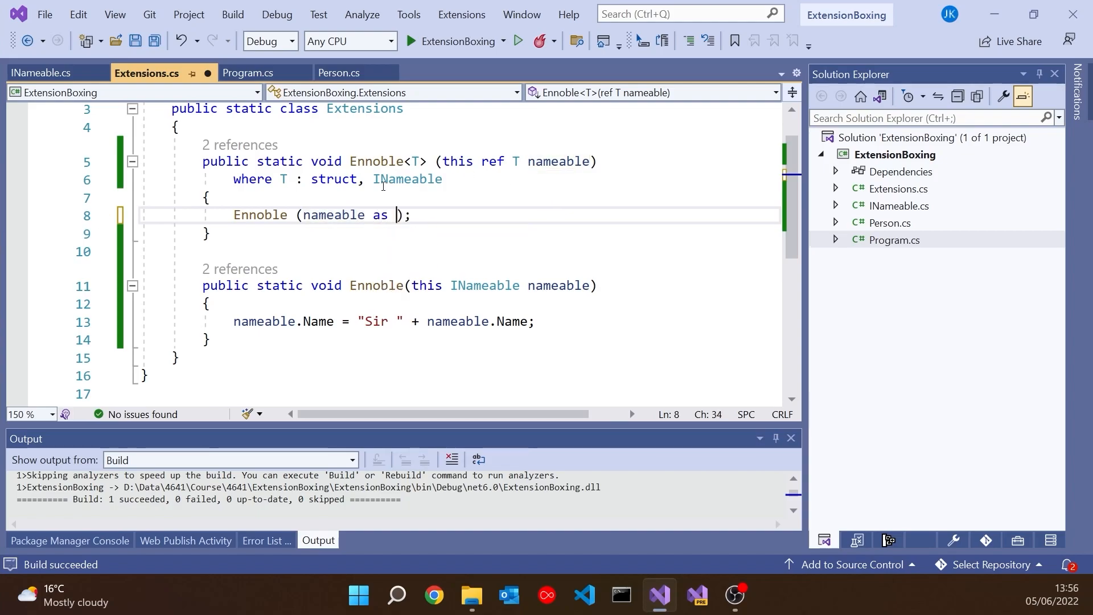
pyautogui.doubleClick(408, 179)
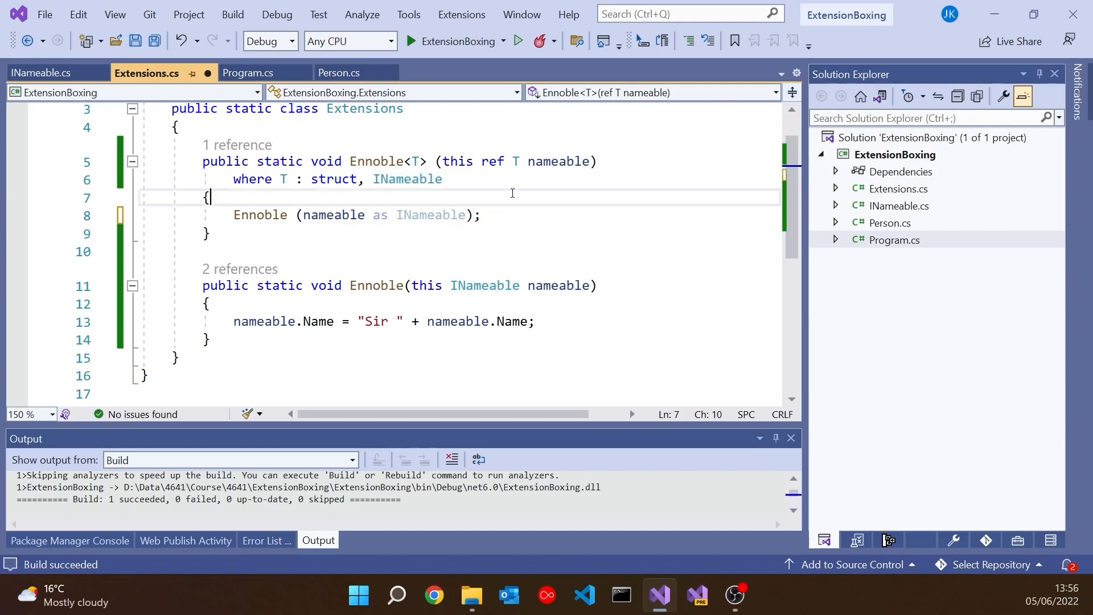
pyautogui.moveTo(103, 198)
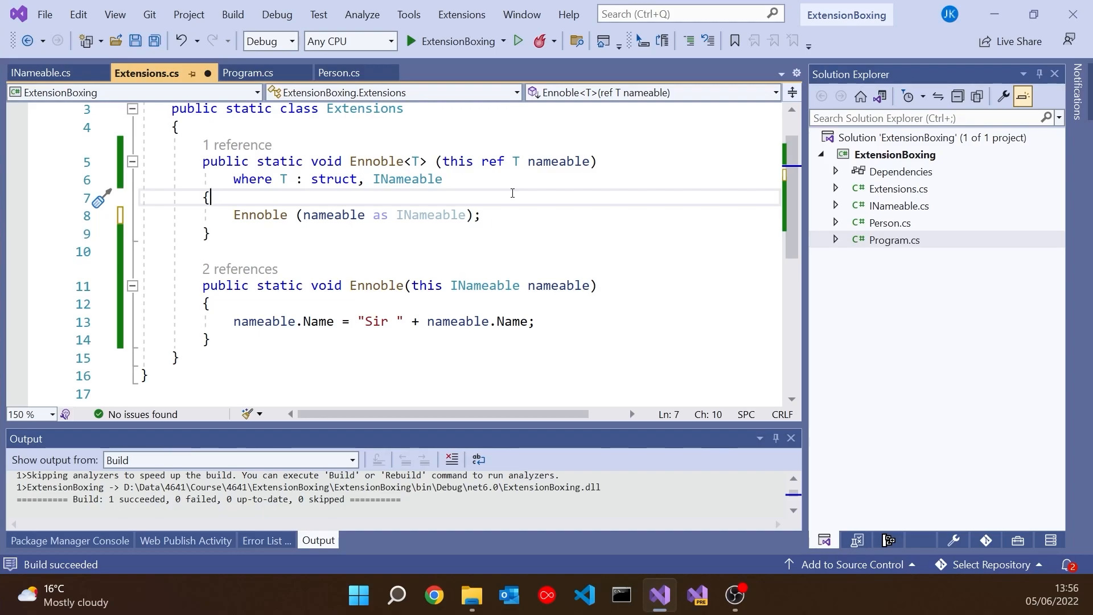
pyautogui.doubleClick(376, 284)
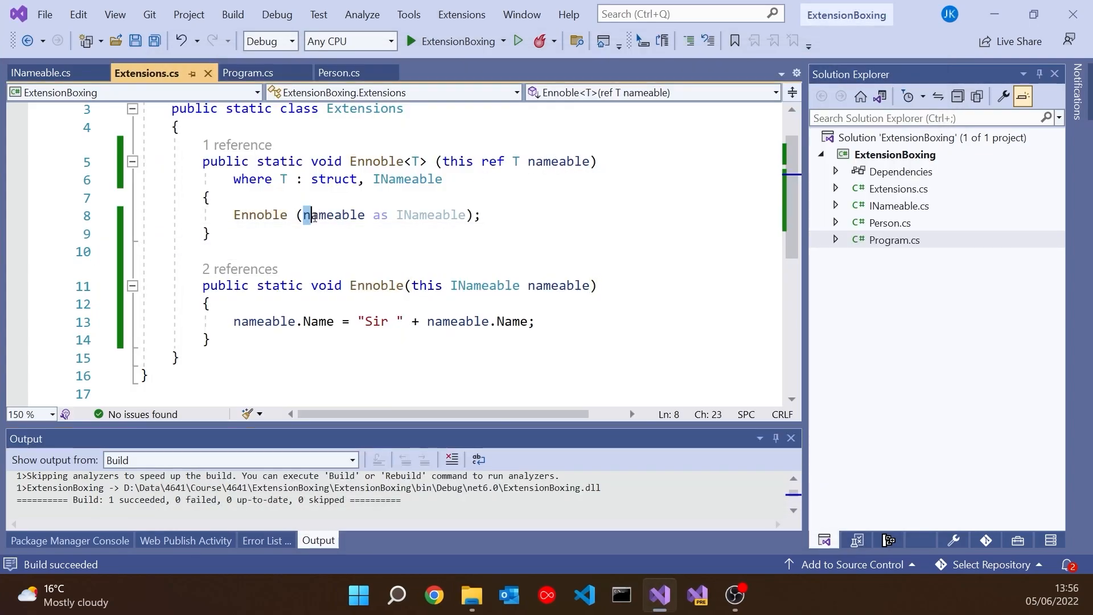
pyautogui.doubleClick(333, 215)
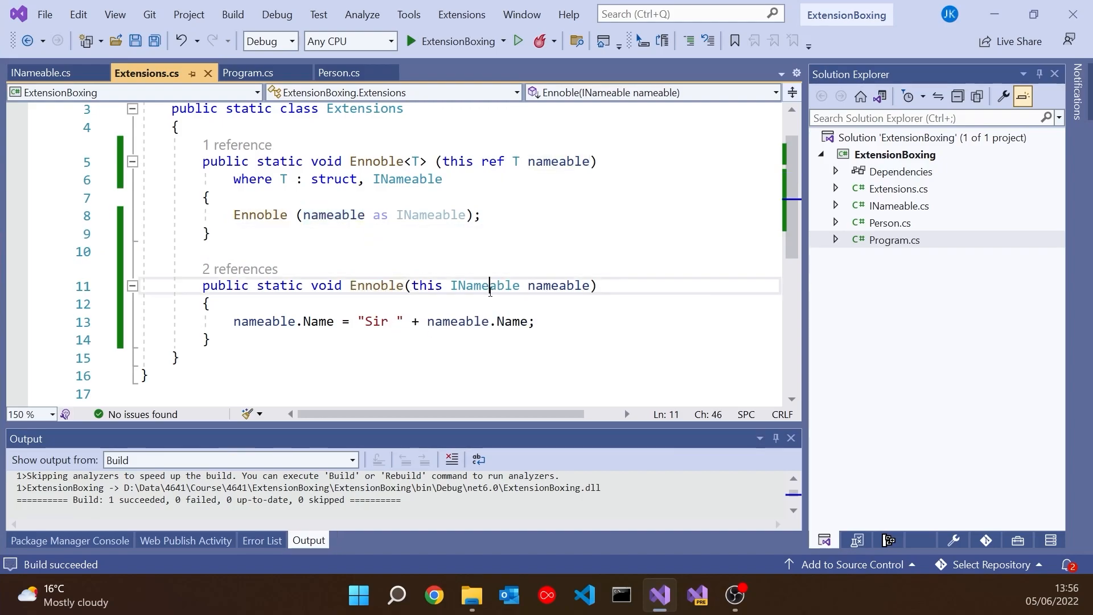
pyautogui.click(485, 285)
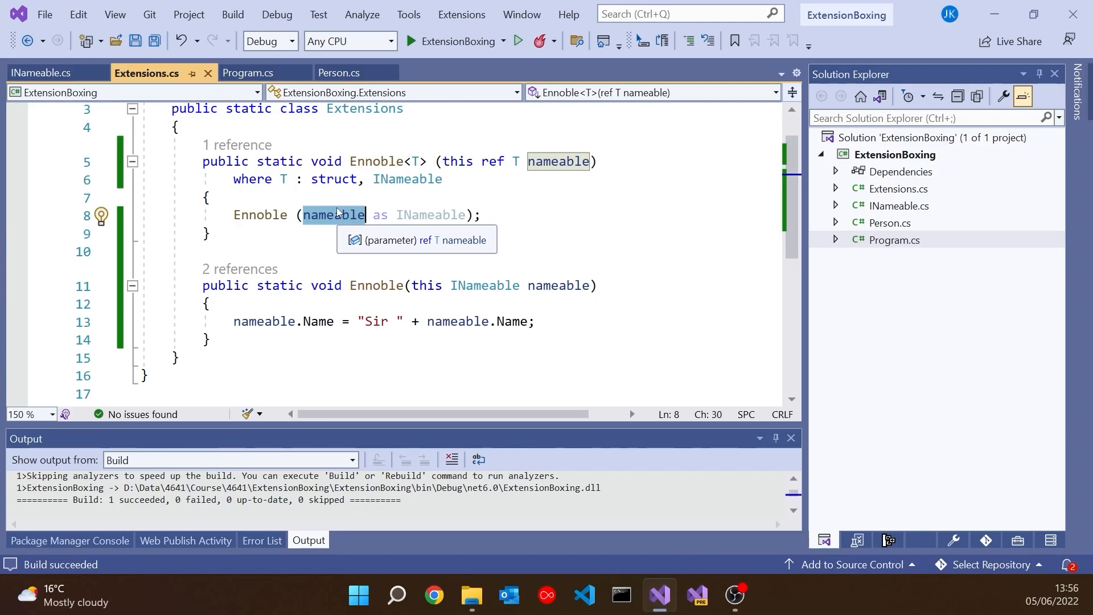
pyautogui.moveTo(493, 307)
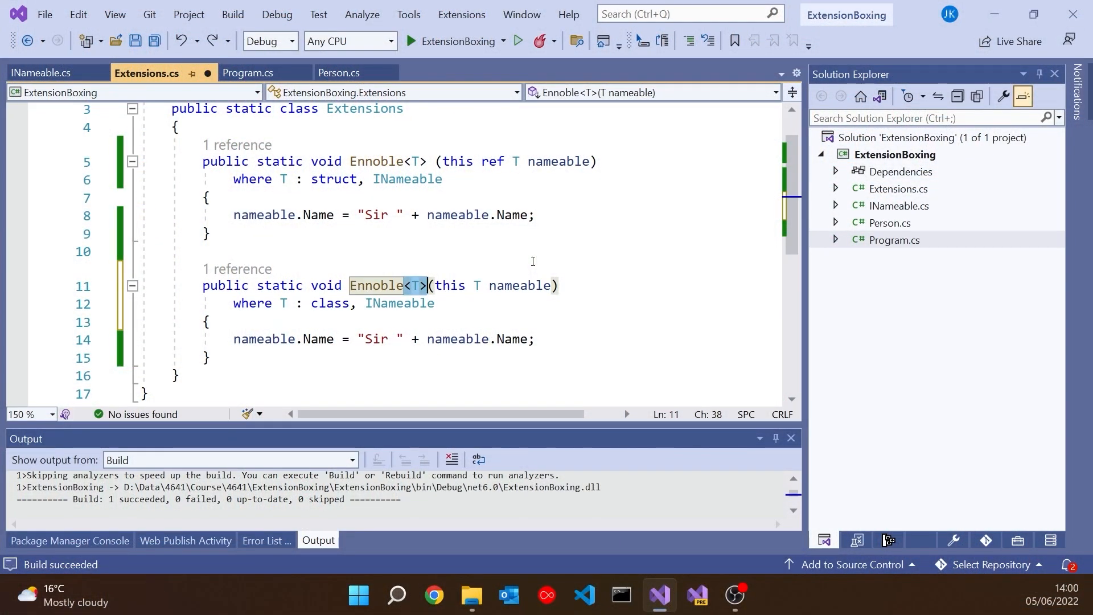
pyautogui.moveTo(256, 247)
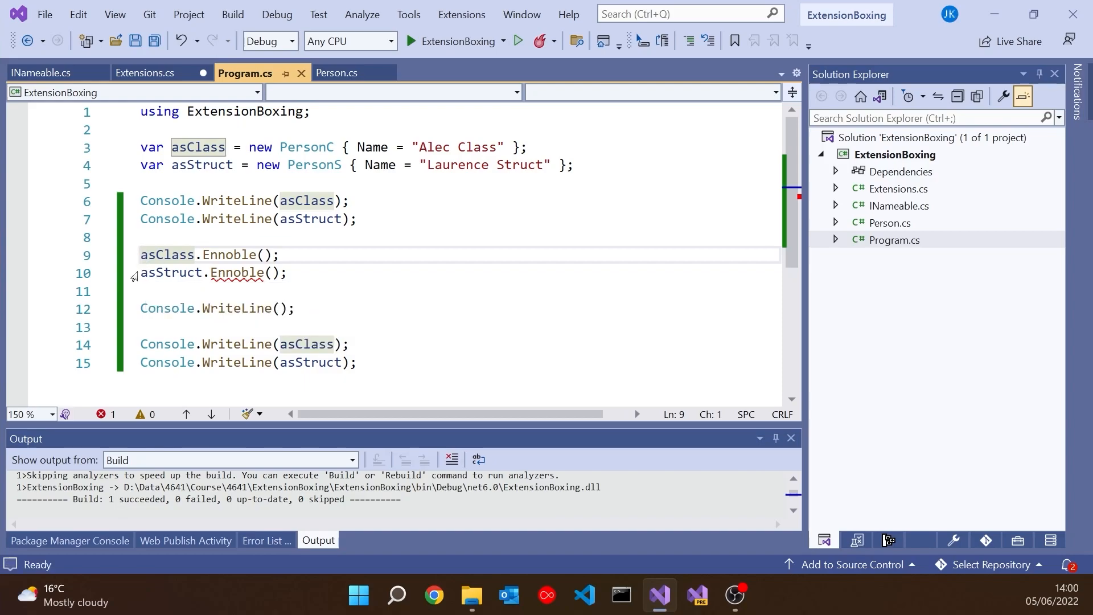
pyautogui.moveTo(167, 272)
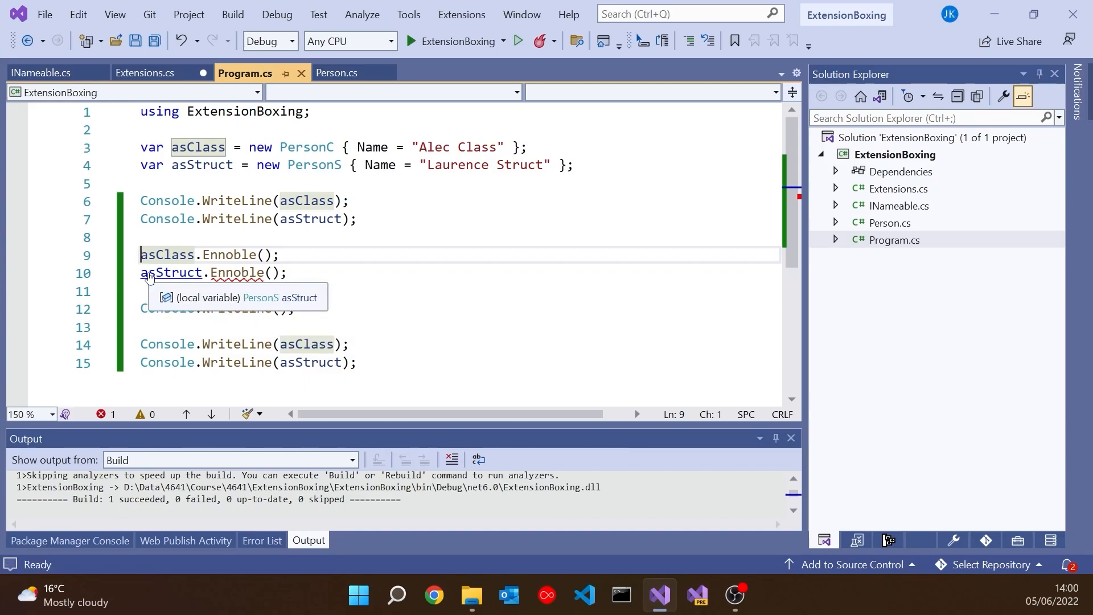
pyautogui.click(146, 73)
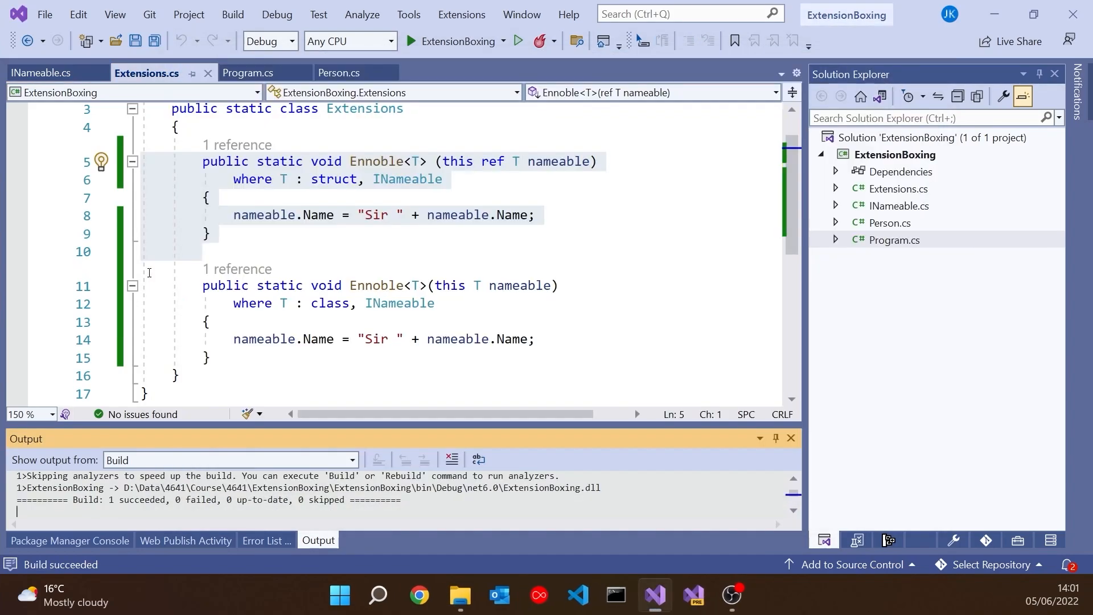
# Make the overload take INameable and comment out the struct-constrained ref Ennoble<T>
pyautogui.click(477, 286)
pyautogui.write('INameable')
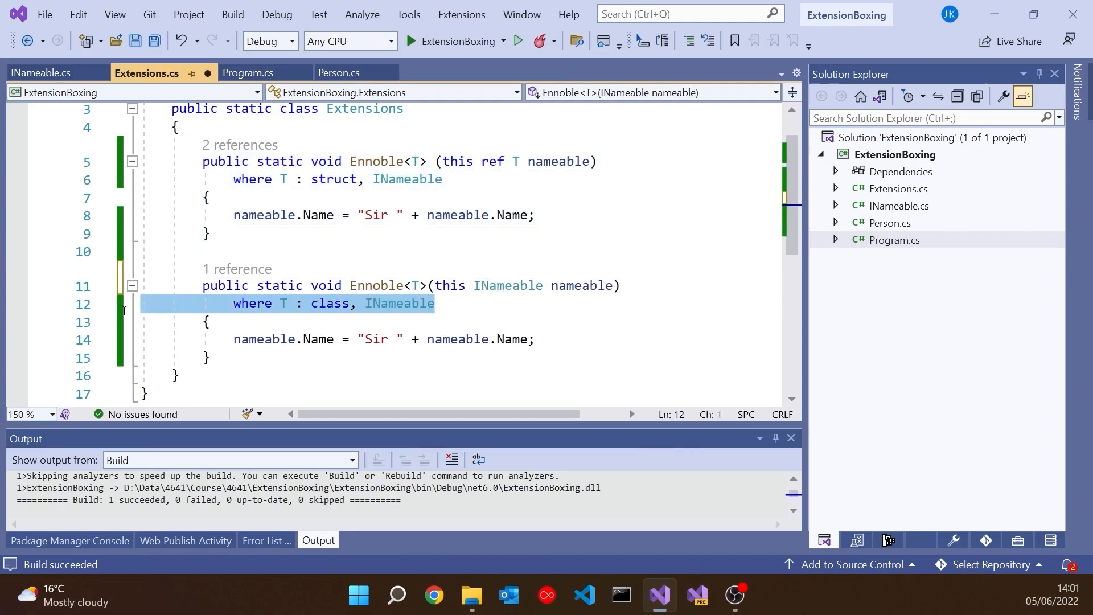
pyautogui.press('ctrl+k ctrl+c')
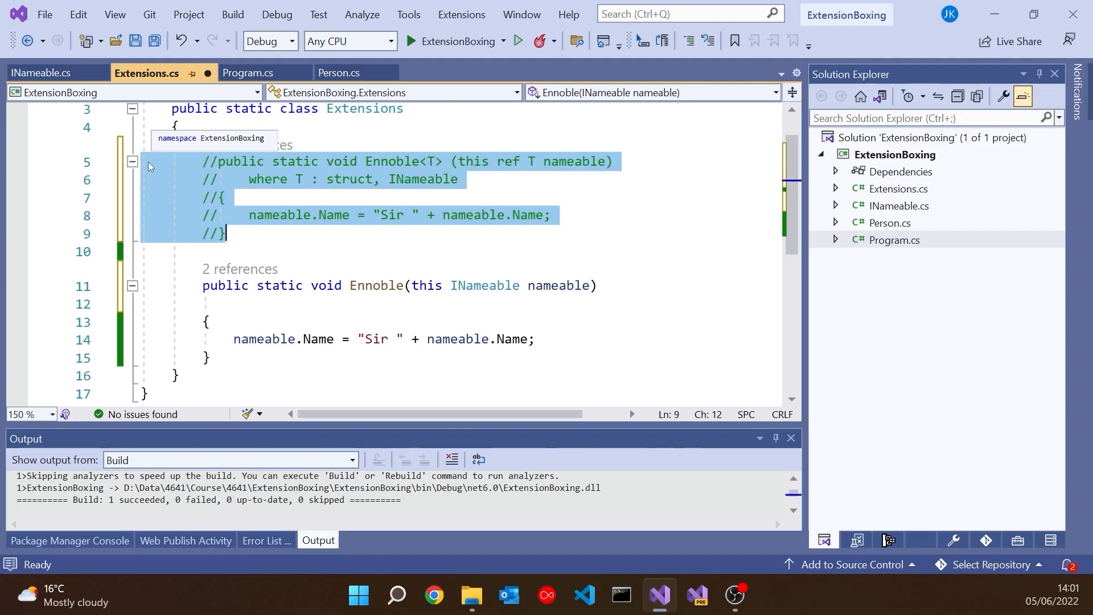